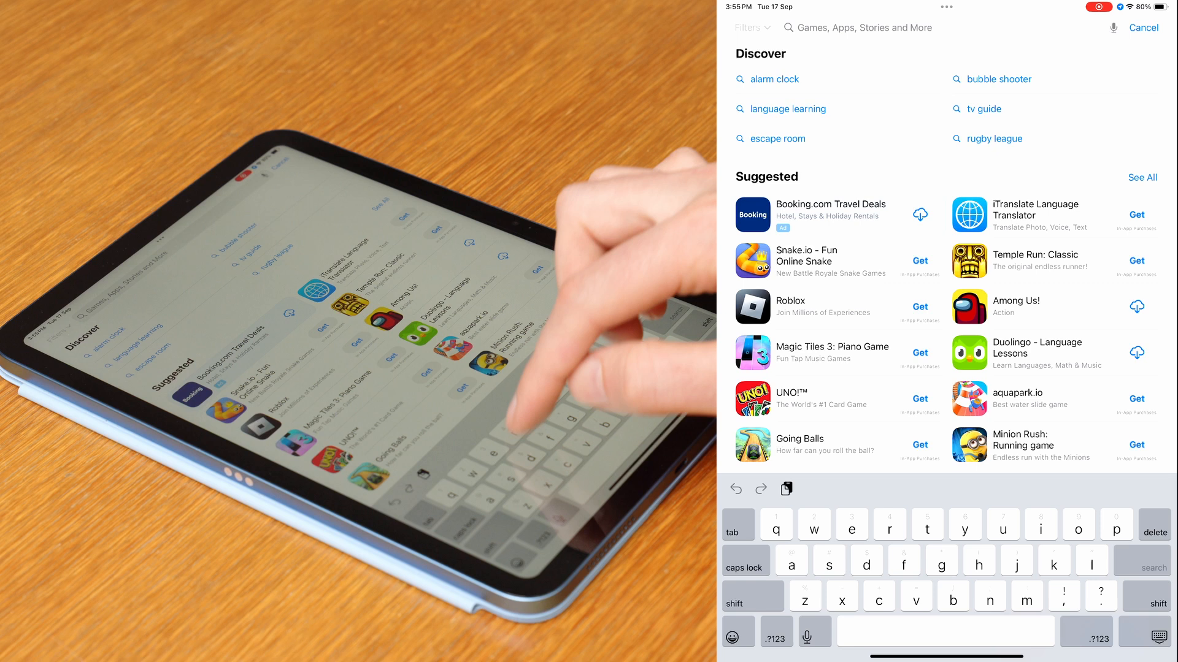
Search the App Store for 'recog' and launch Recognise Foot to its home menu.
text(recog)
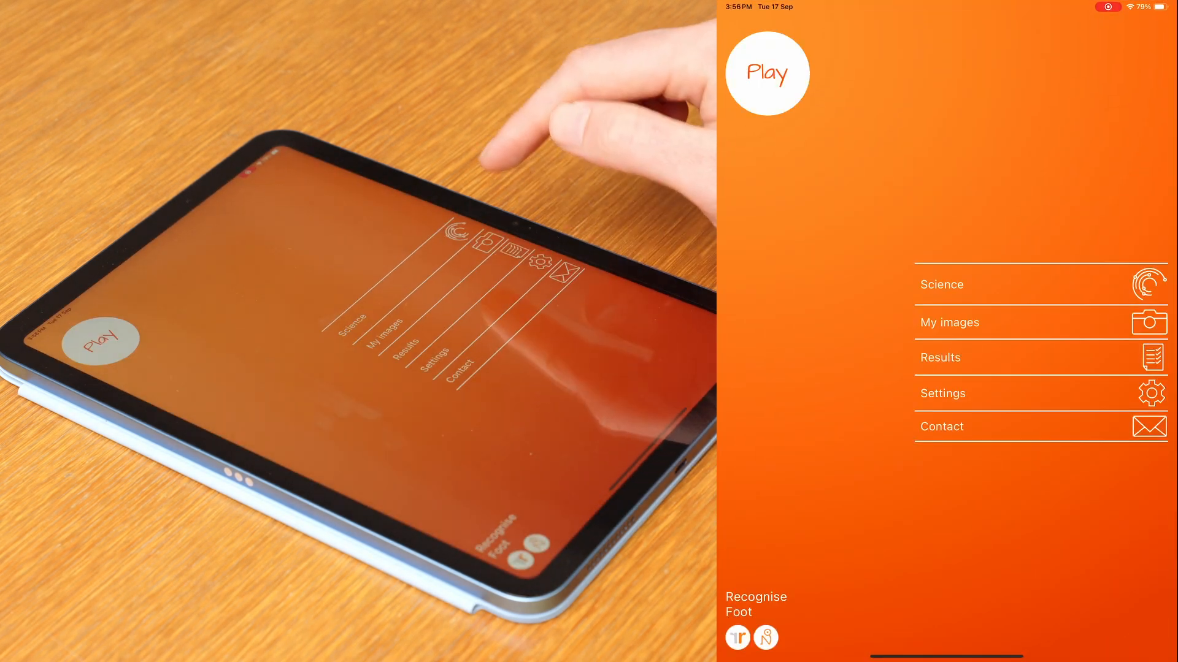
click(942, 393)
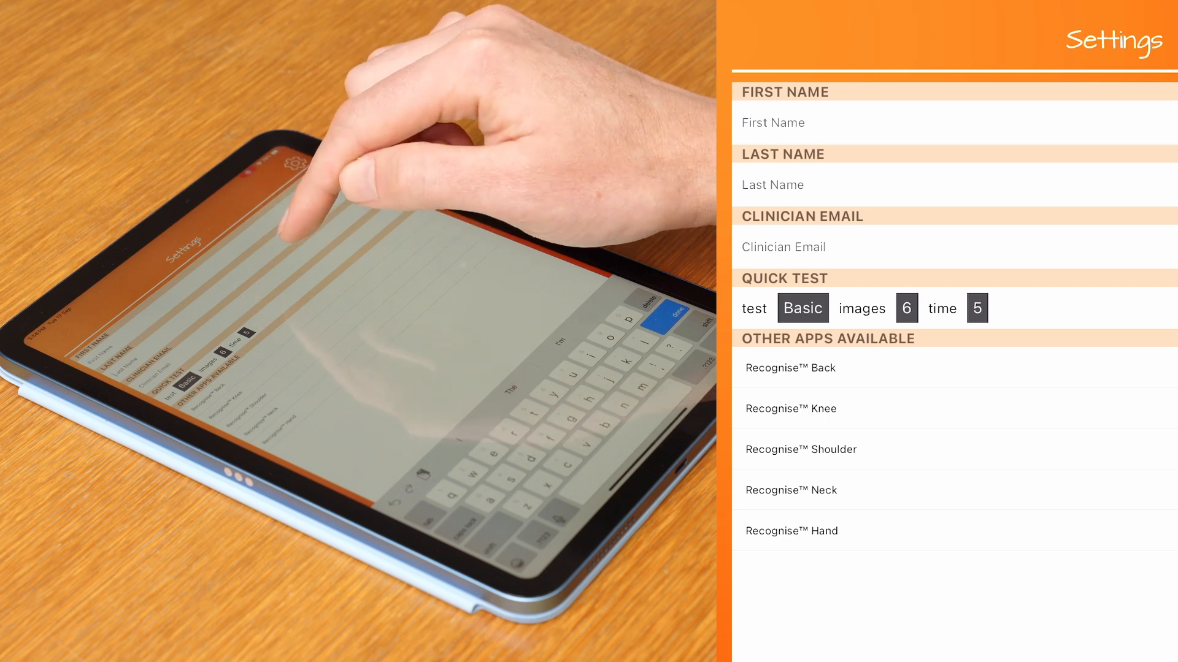
click(807, 184)
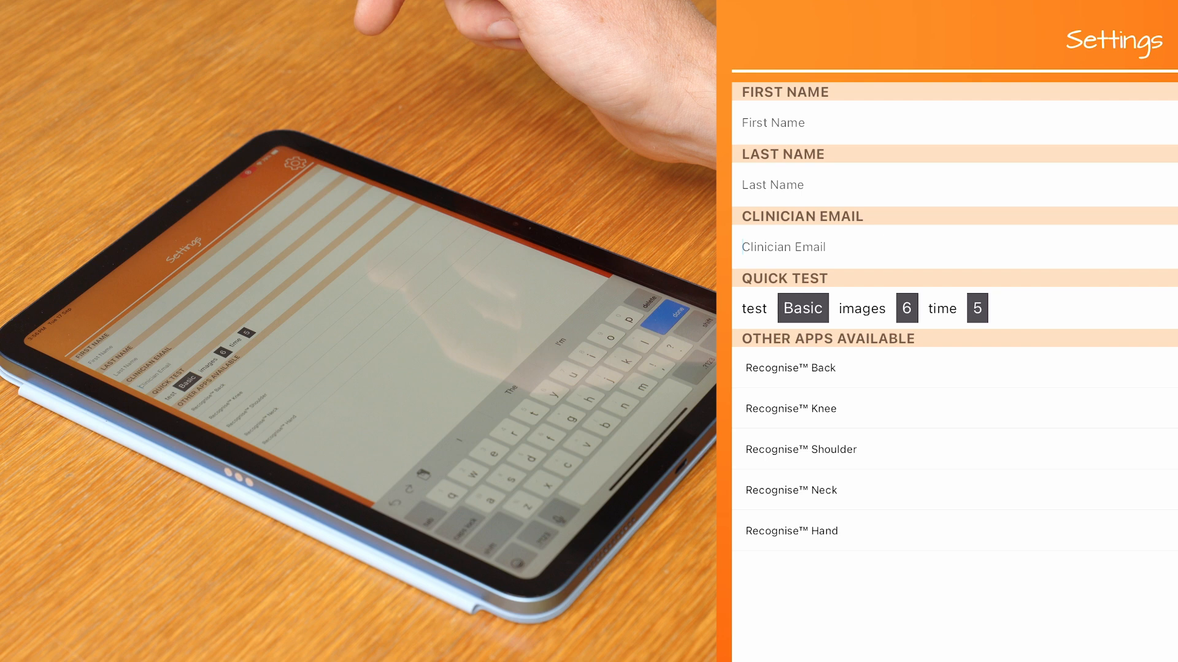
click(782, 247)
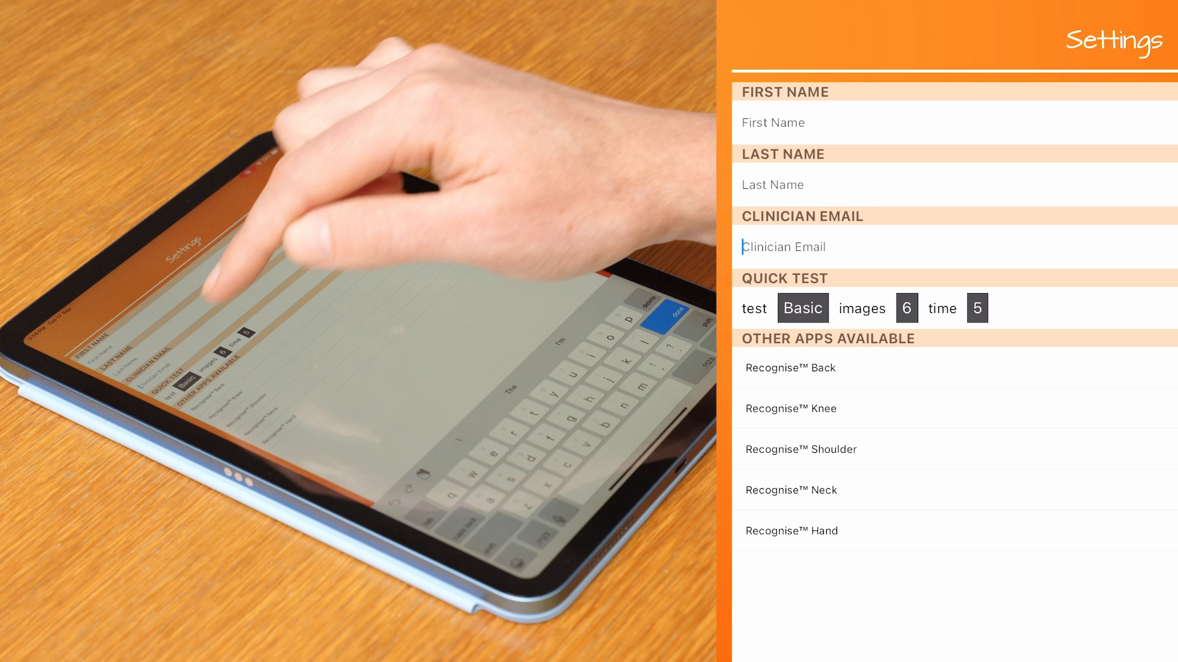
click(803, 308)
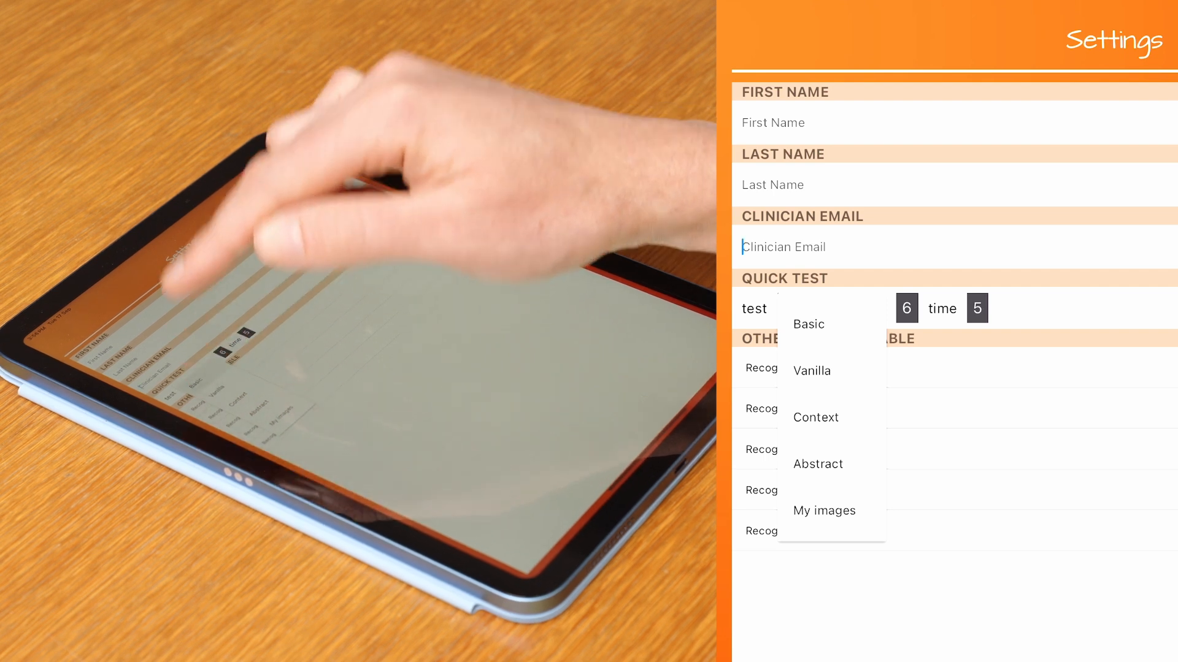
click(808, 324)
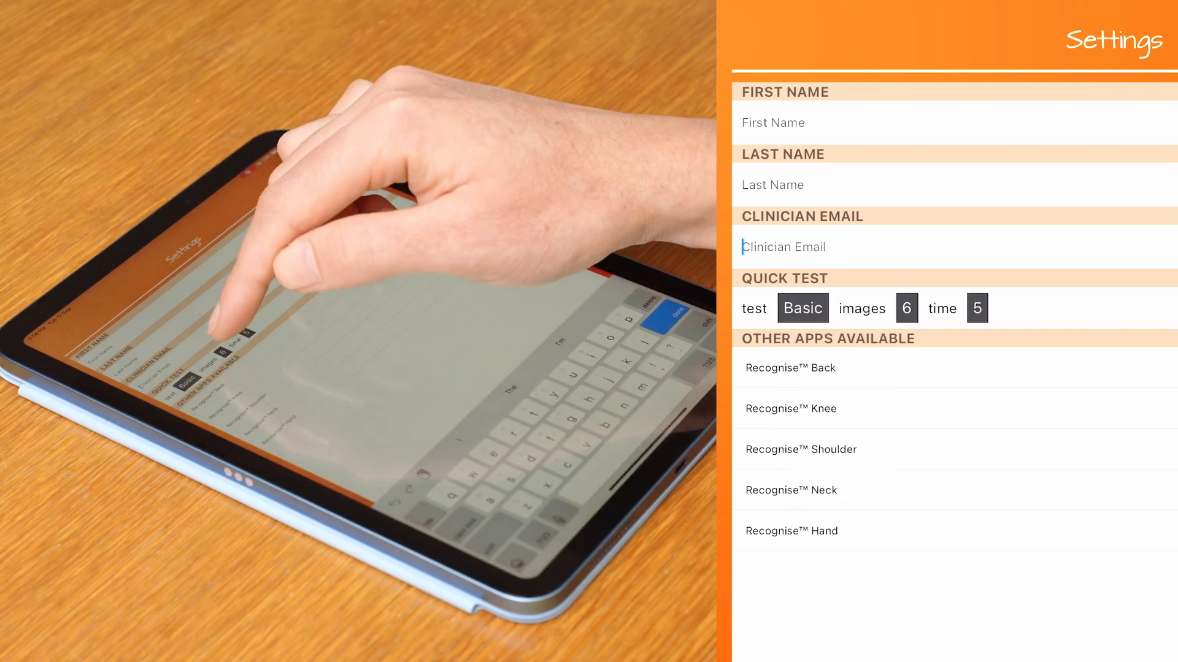
click(905, 308)
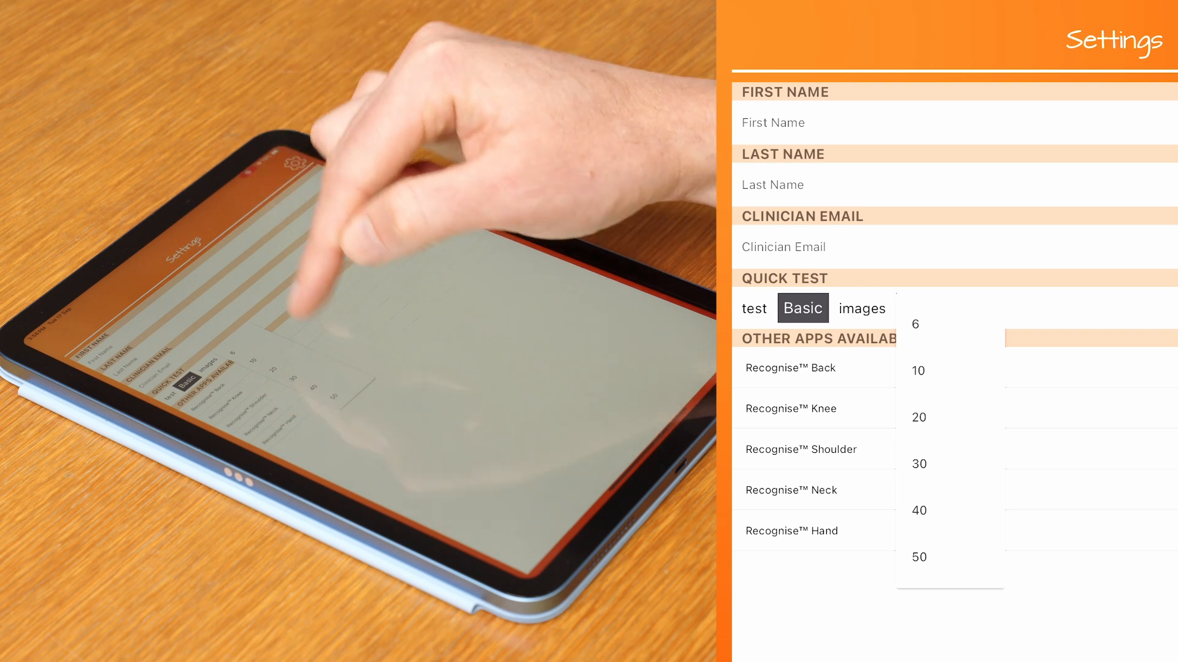
click(914, 324)
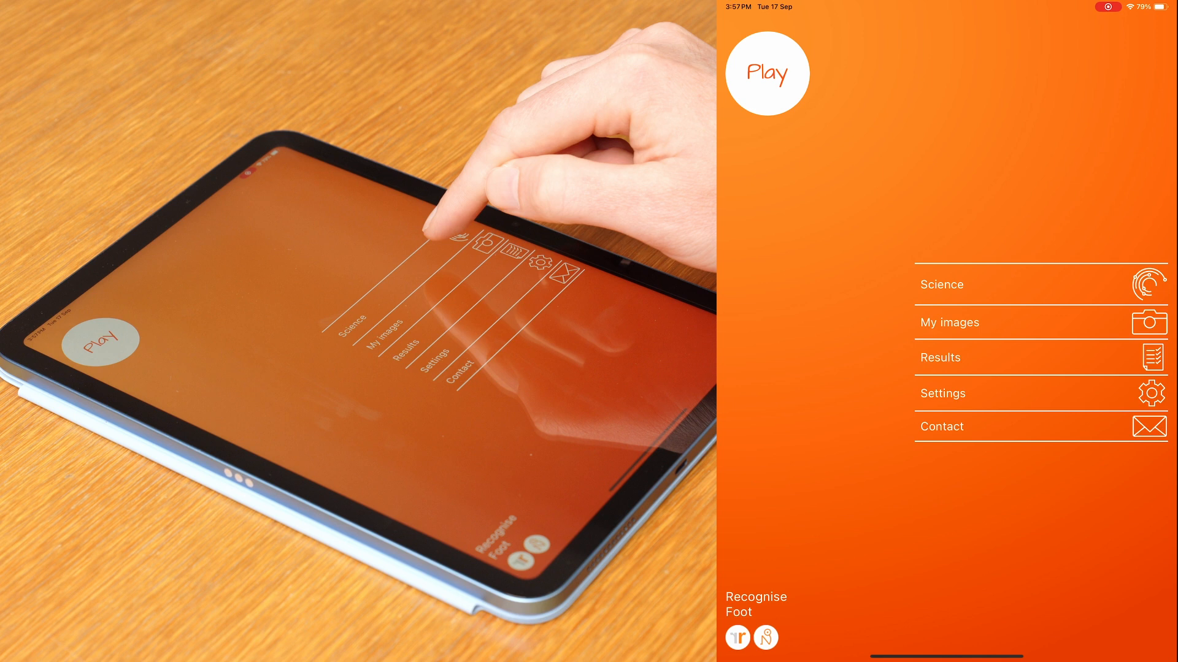
click(942, 284)
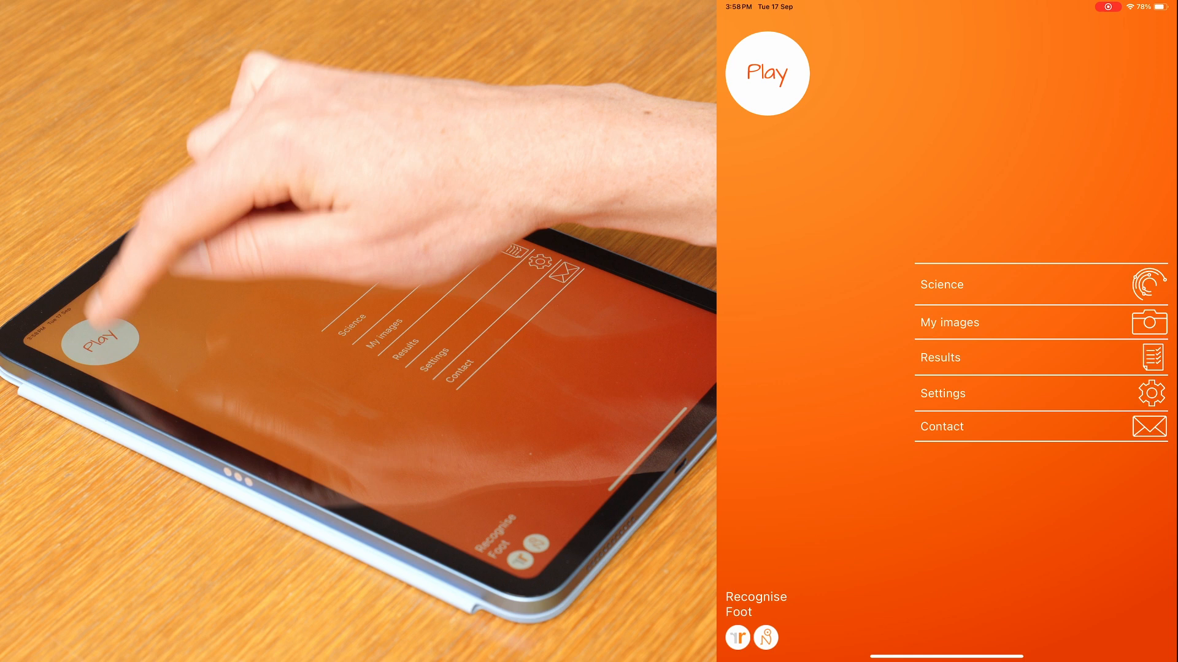
Choose the Basic test from Play with pain level 3, 5 s per image and 6 images.
click(771, 72)
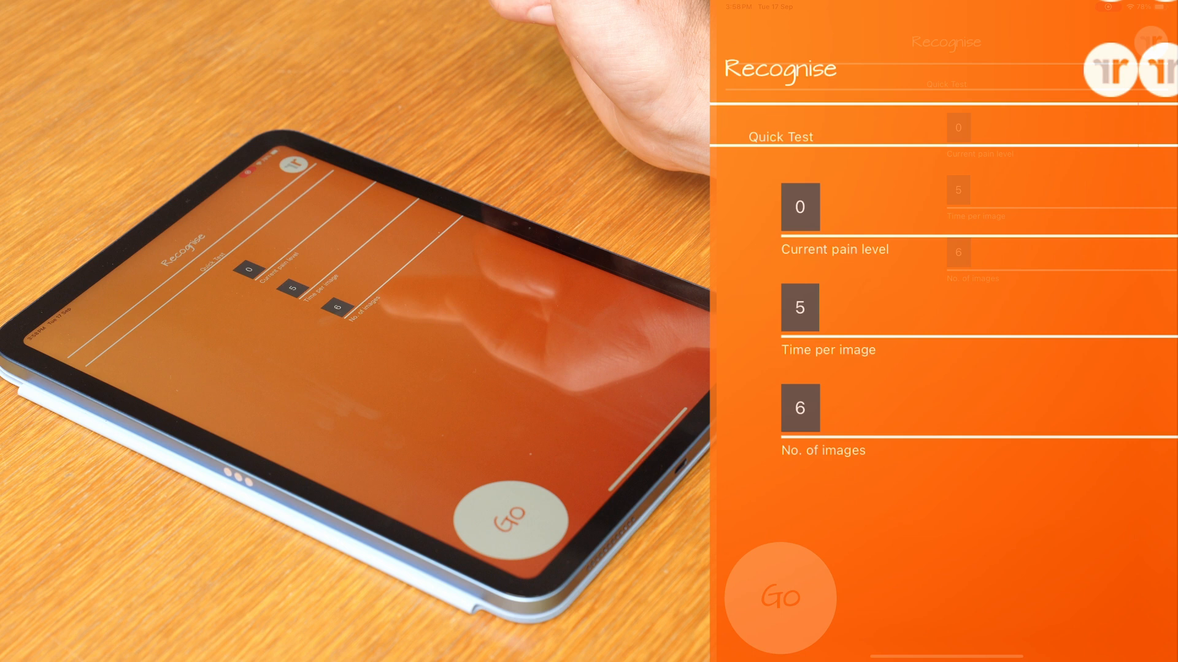
click(800, 207)
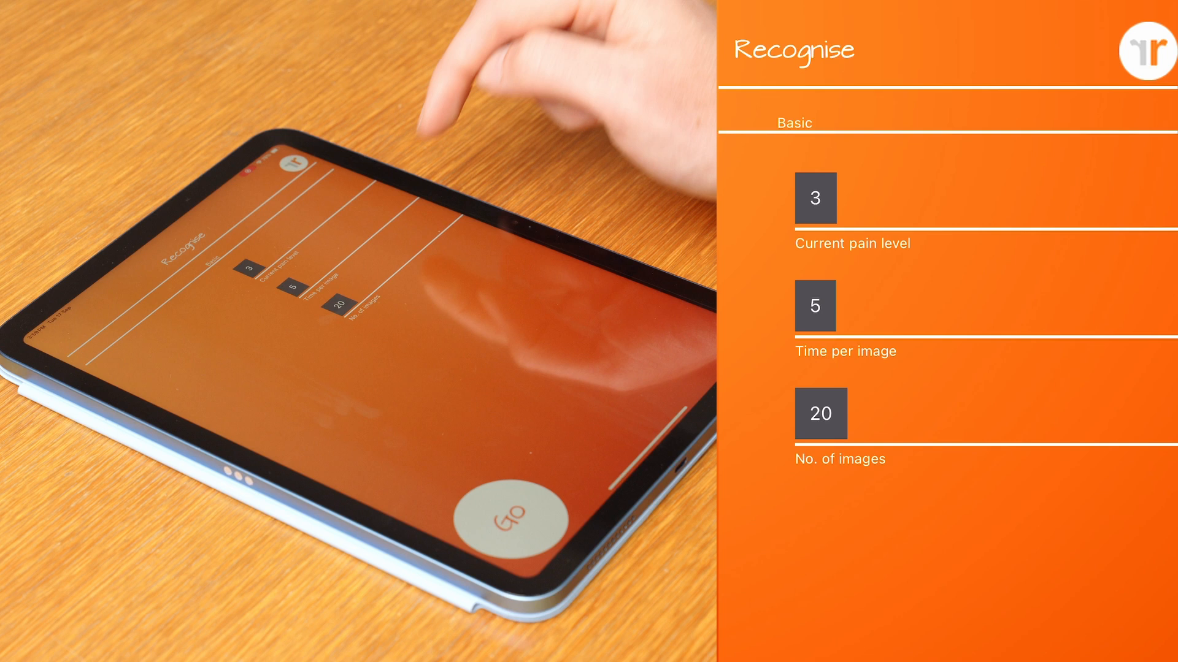
click(820, 412)
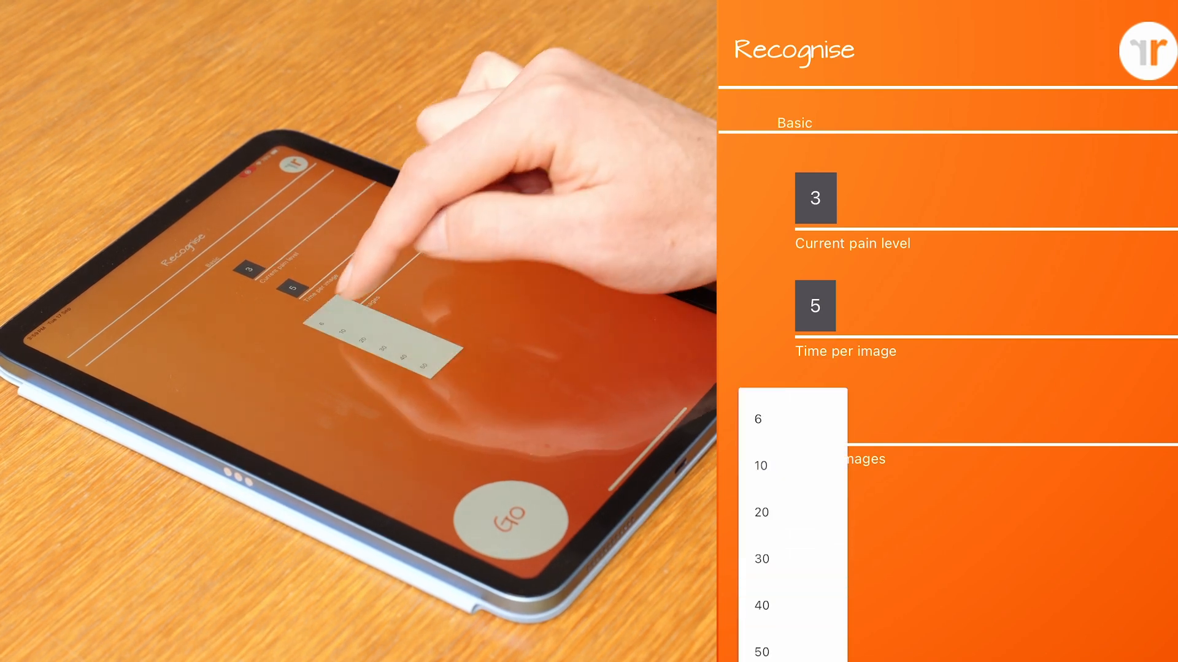
click(758, 420)
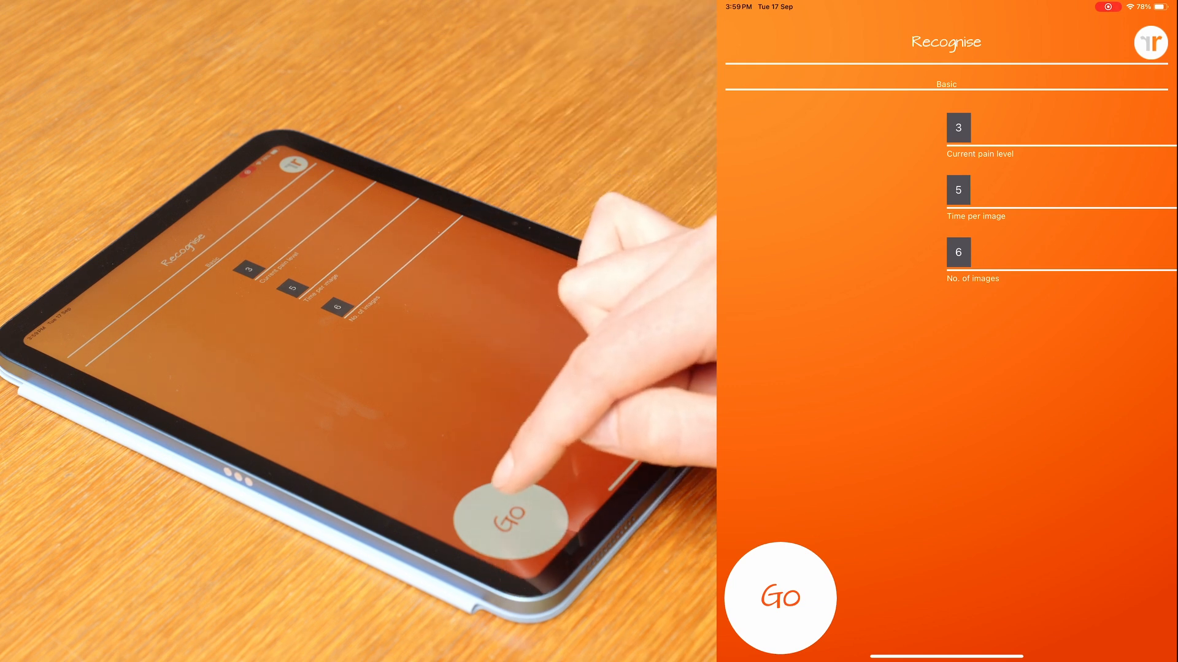
Run the Basic test, see 100% accuracy on the All Done screen, then go back to the tests list.
click(780, 598)
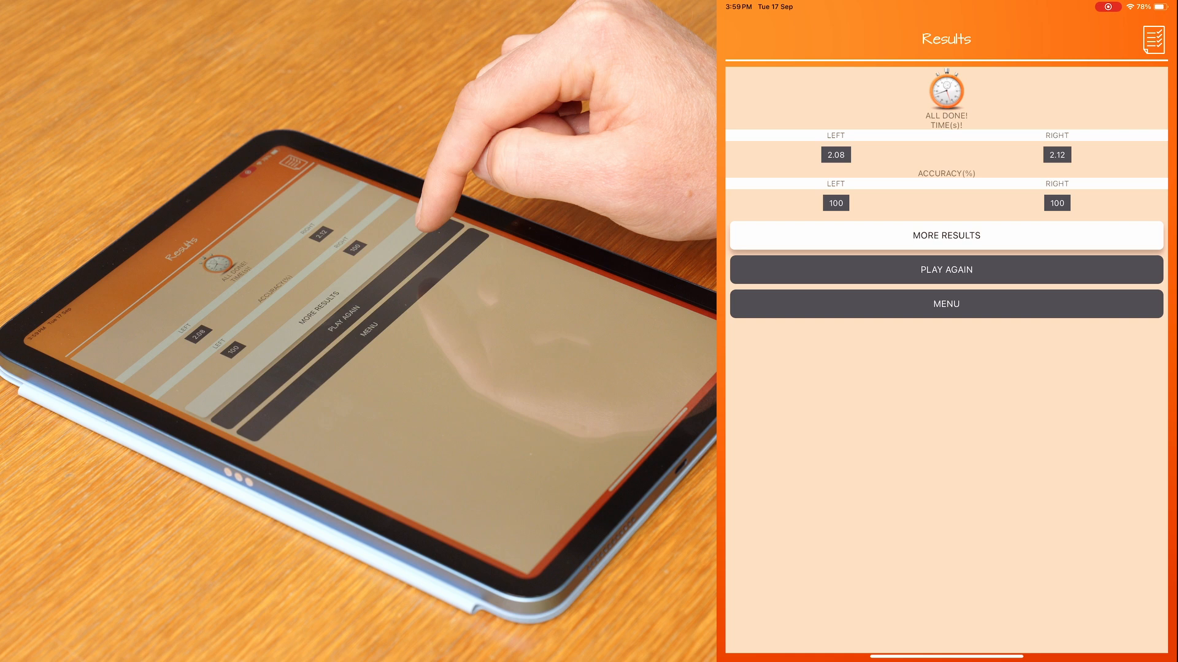
click(946, 304)
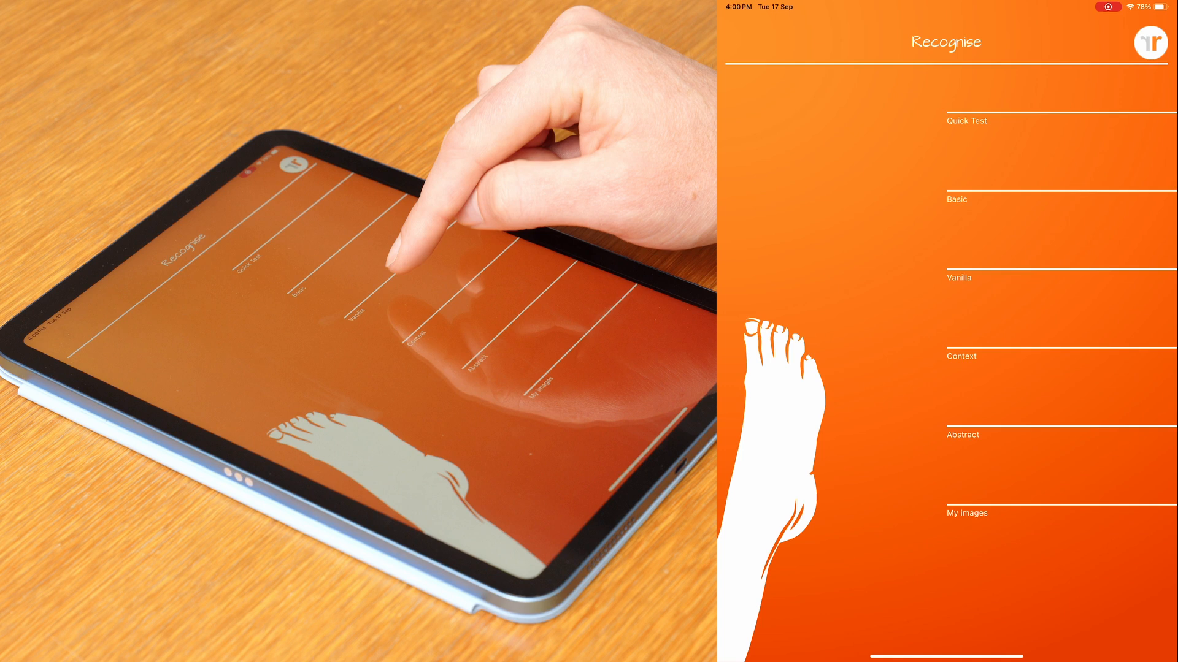
Start a 20-image Context test, answer the first image, then exit to the home menu.
click(959, 277)
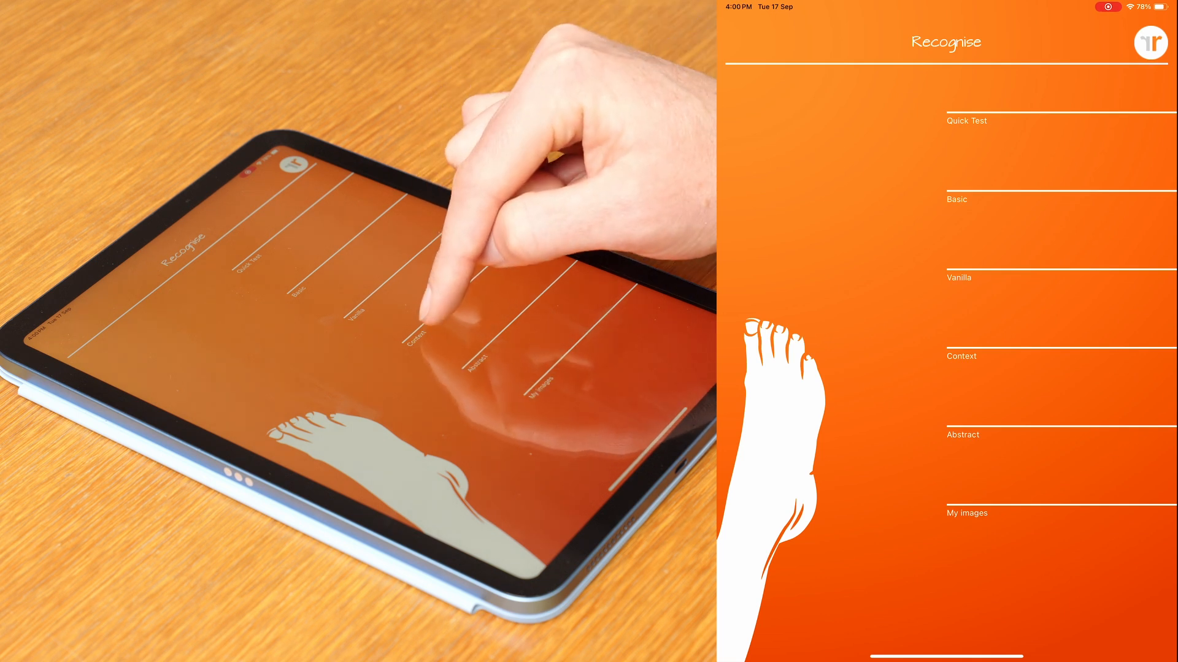
click(962, 355)
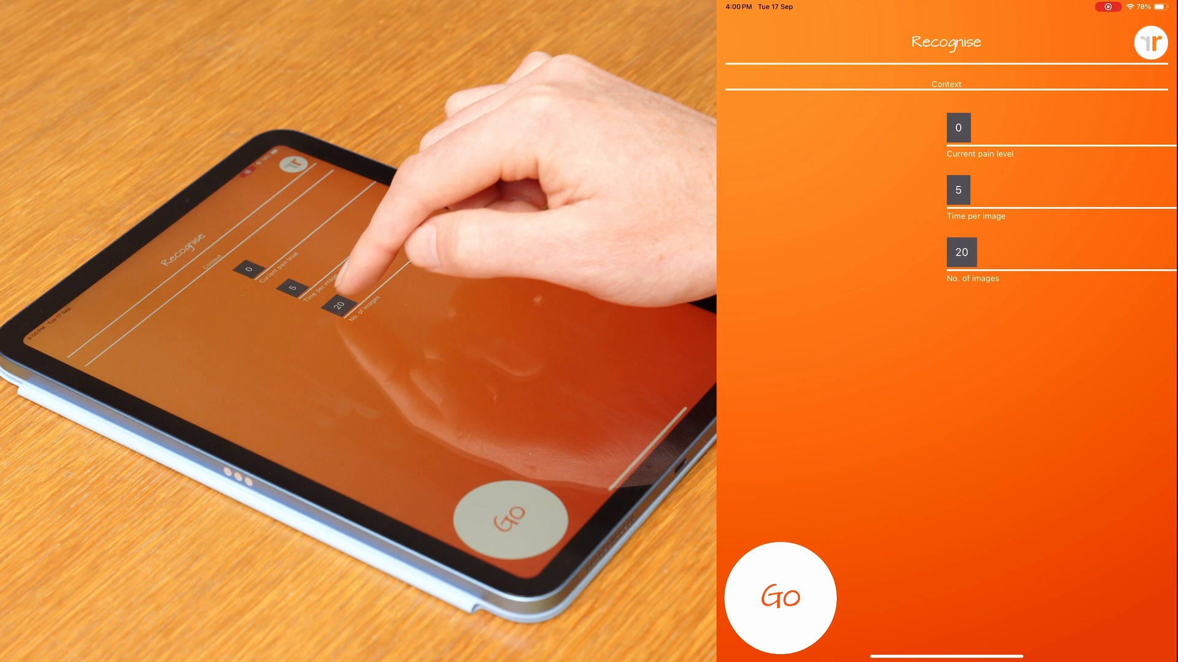
click(783, 597)
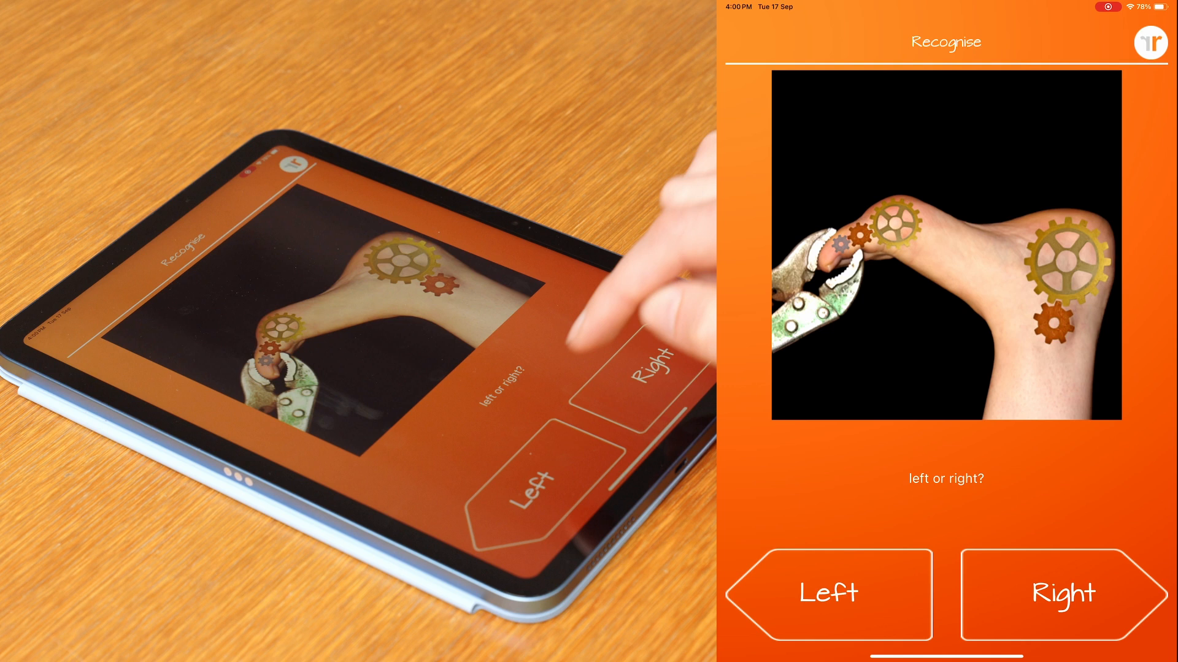
click(829, 597)
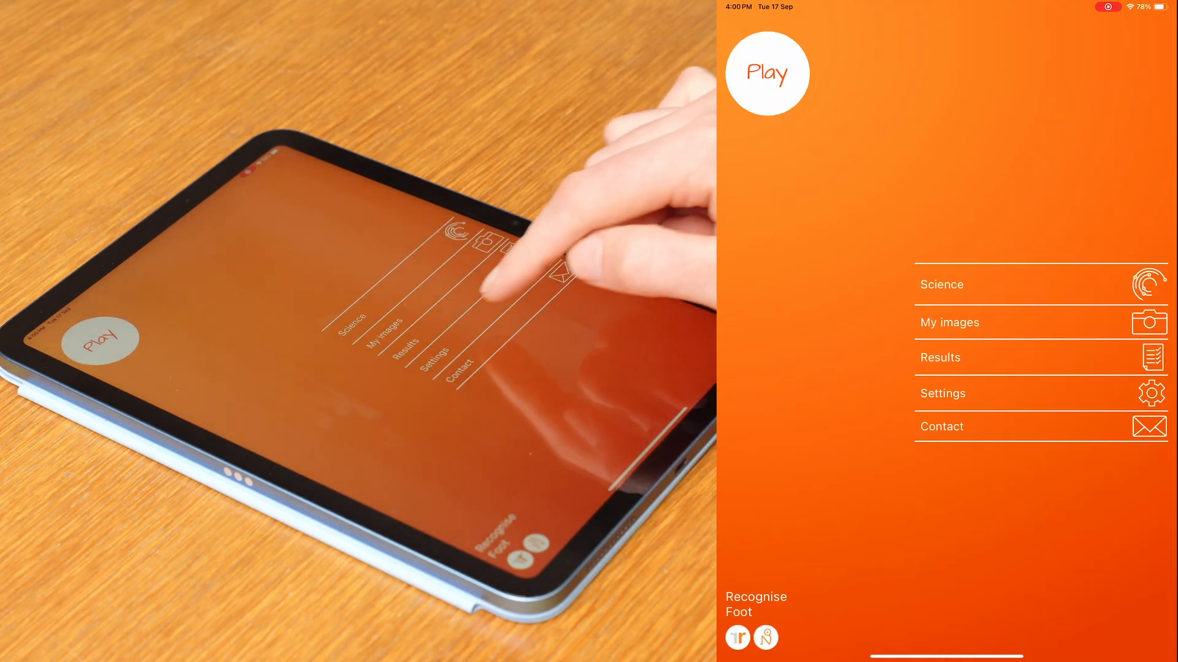
View the Results history chart and table, then bring up the filter options.
click(940, 358)
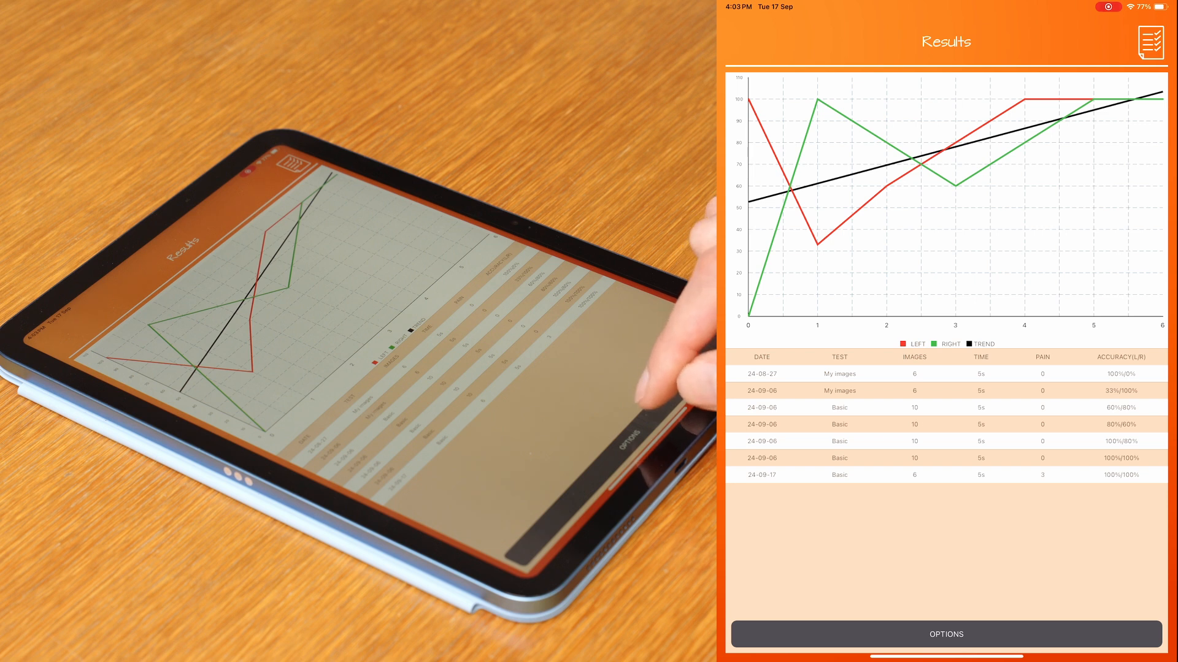
click(945, 650)
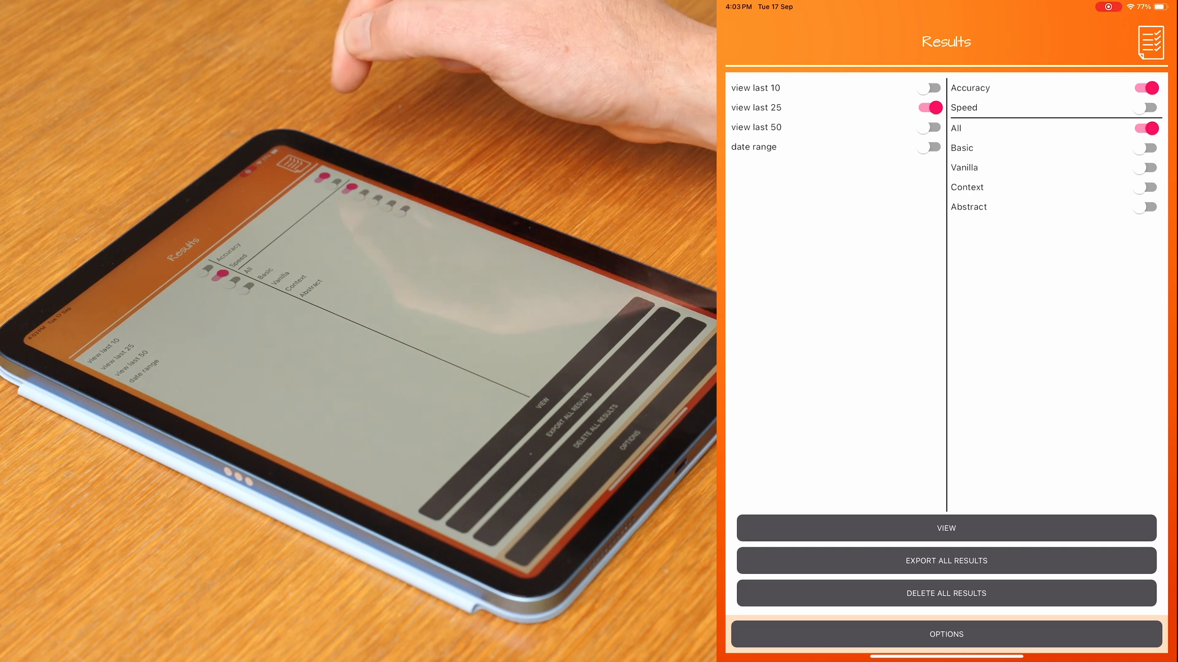
Try the result filters, ending on last 10, Speed and All, then go to the Play screen.
click(929, 88)
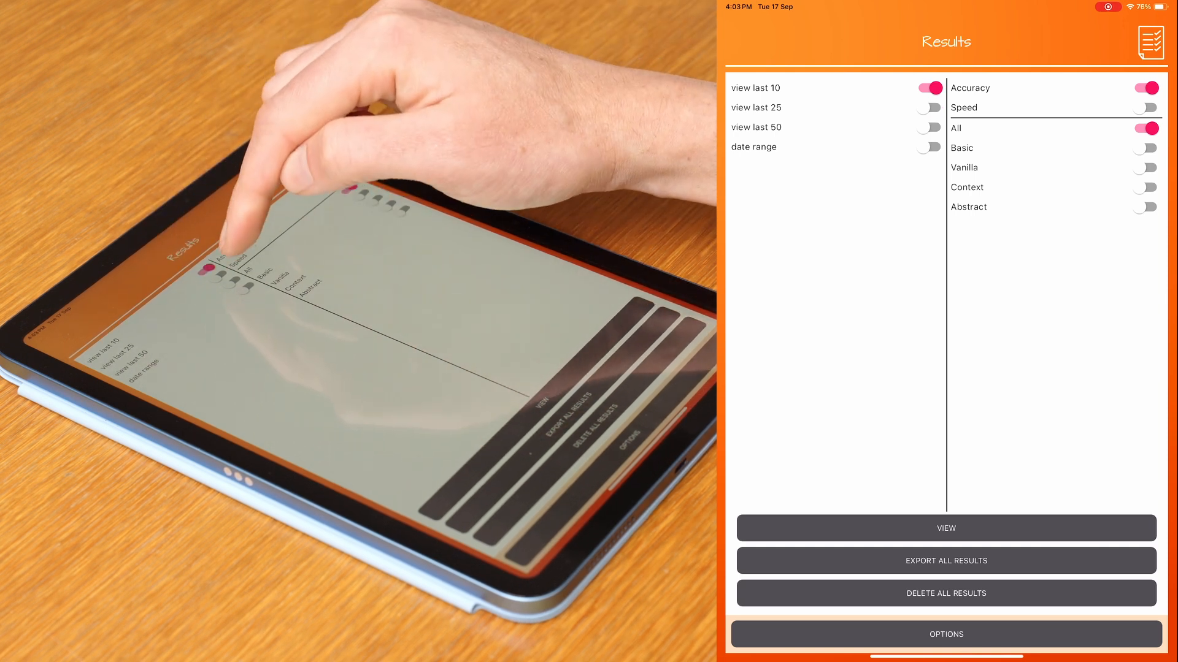
click(928, 147)
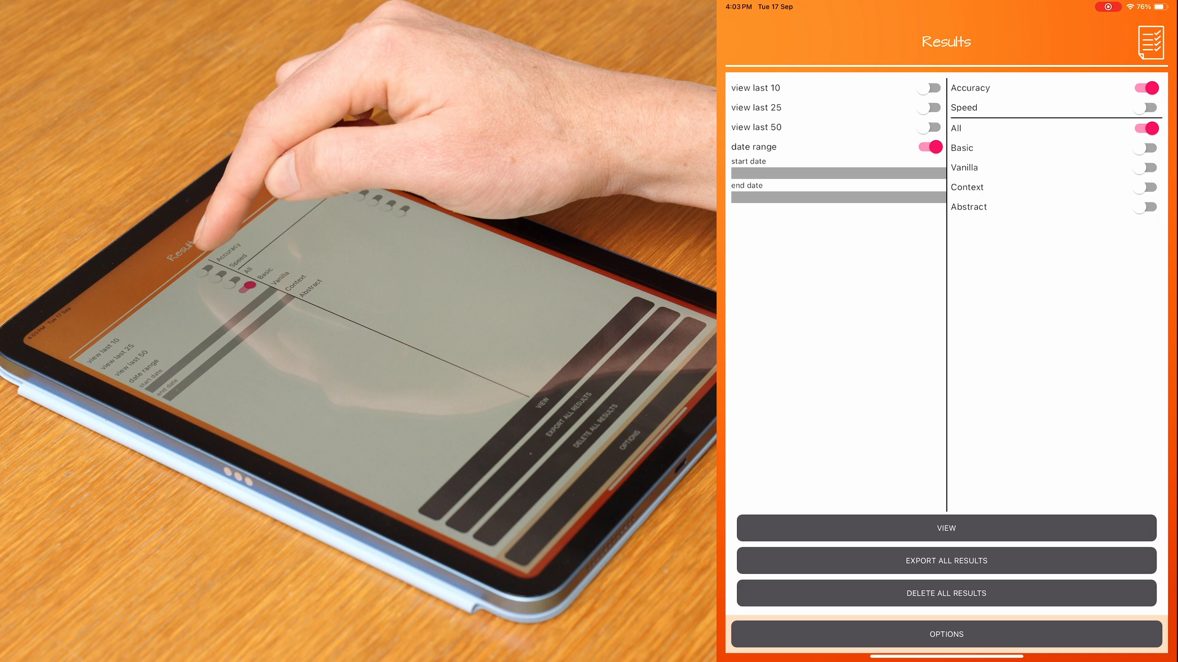
click(929, 88)
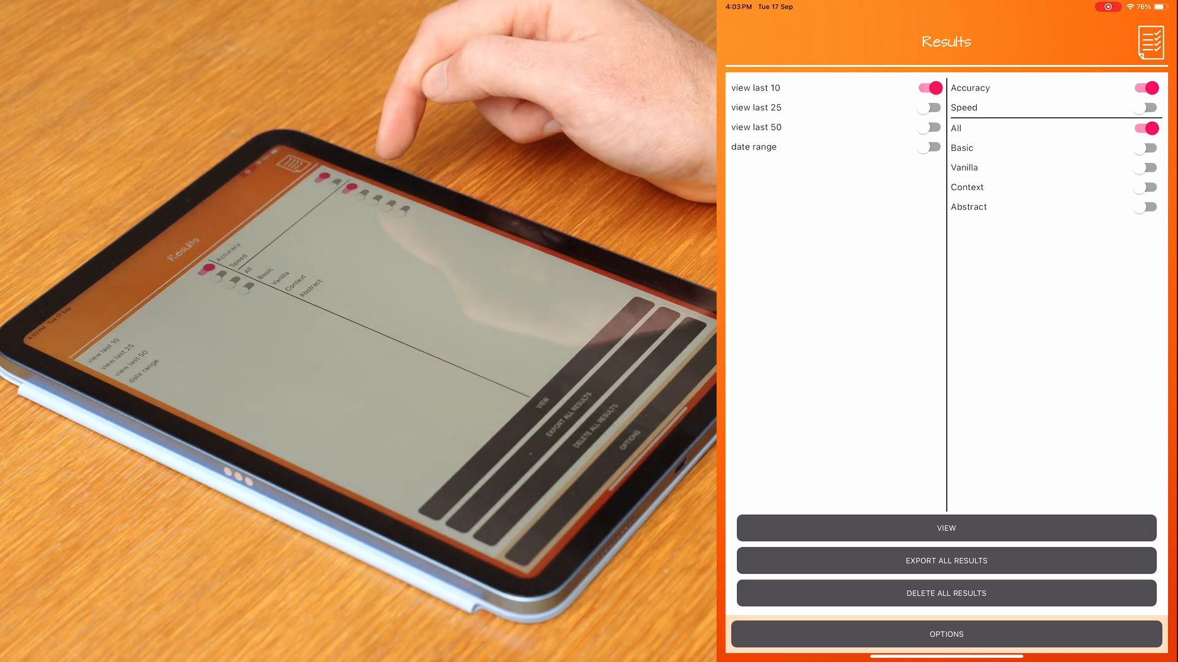
click(1146, 167)
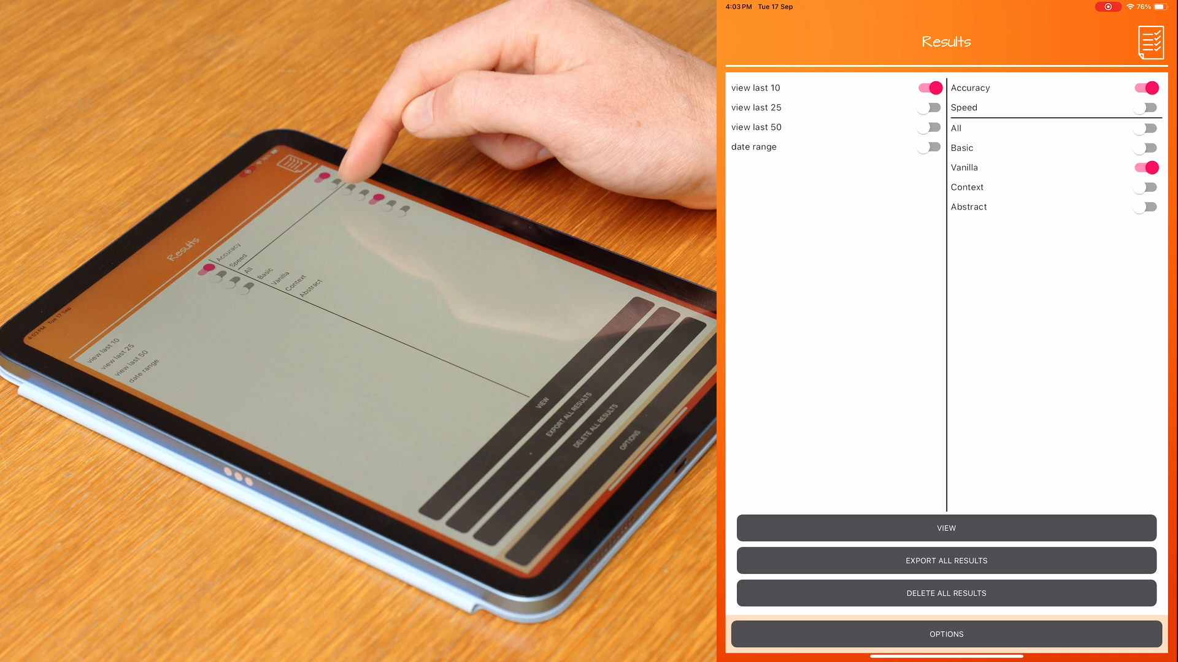
click(1145, 129)
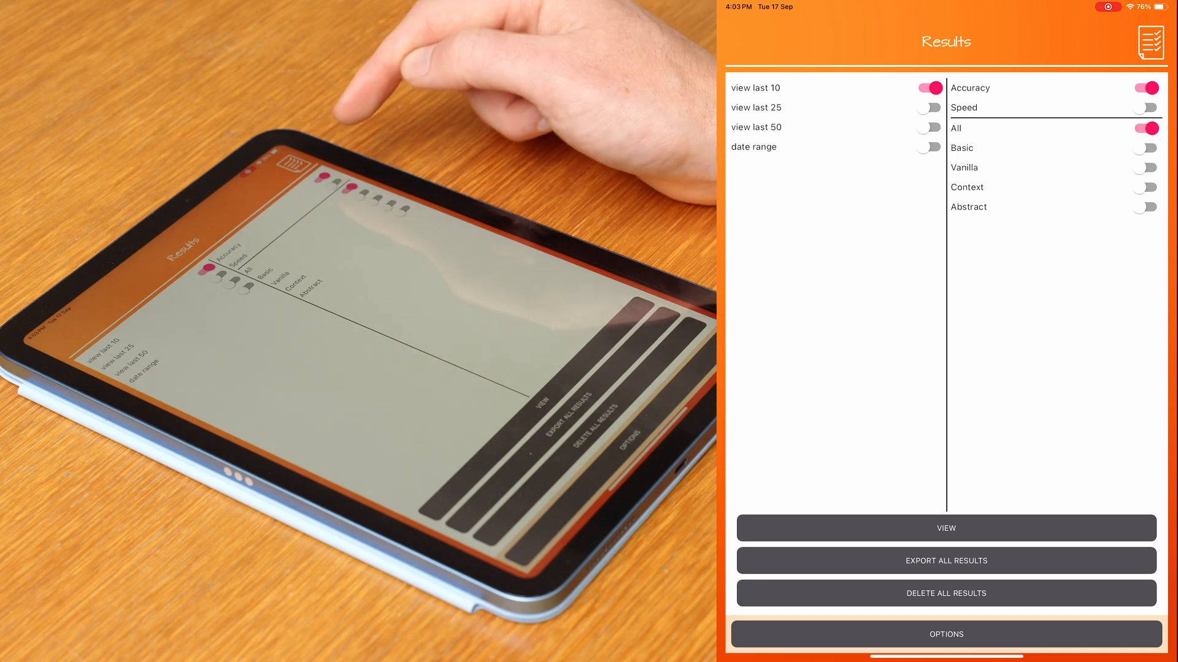
click(1145, 108)
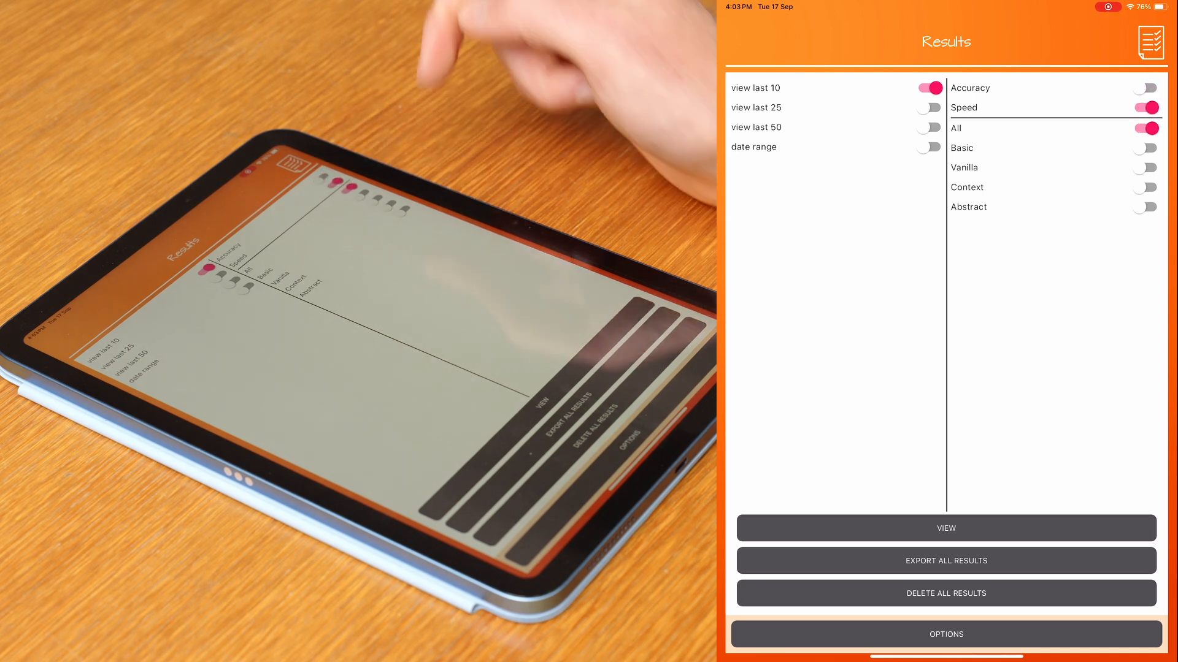
click(946, 528)
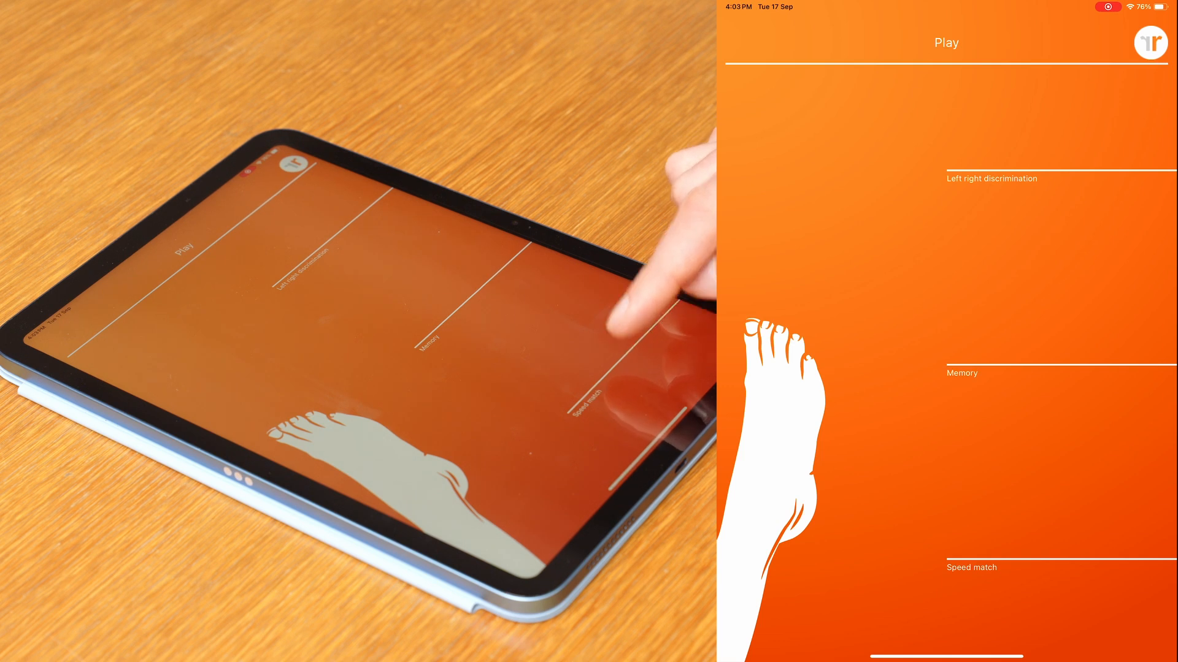
Play the Memory game, matching cards to a new personal best of 12.57 s.
click(962, 373)
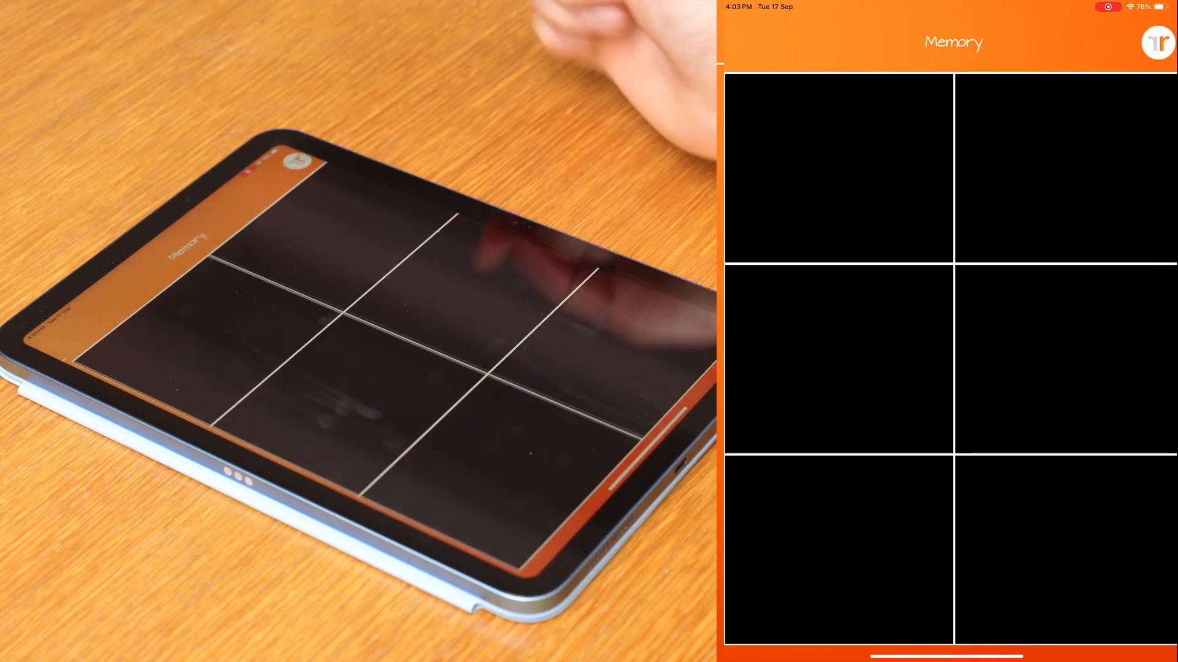
click(836, 169)
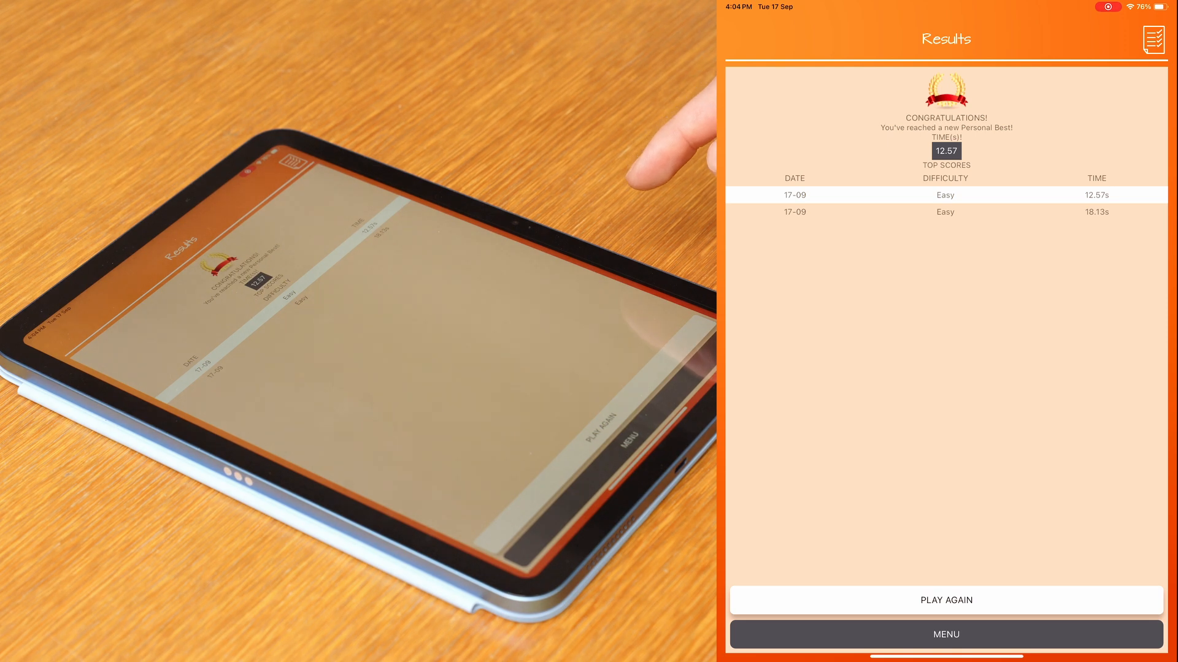
Play an Easy Speed match round for a 5.15 s best at 100%, then return to the main menu.
click(946, 634)
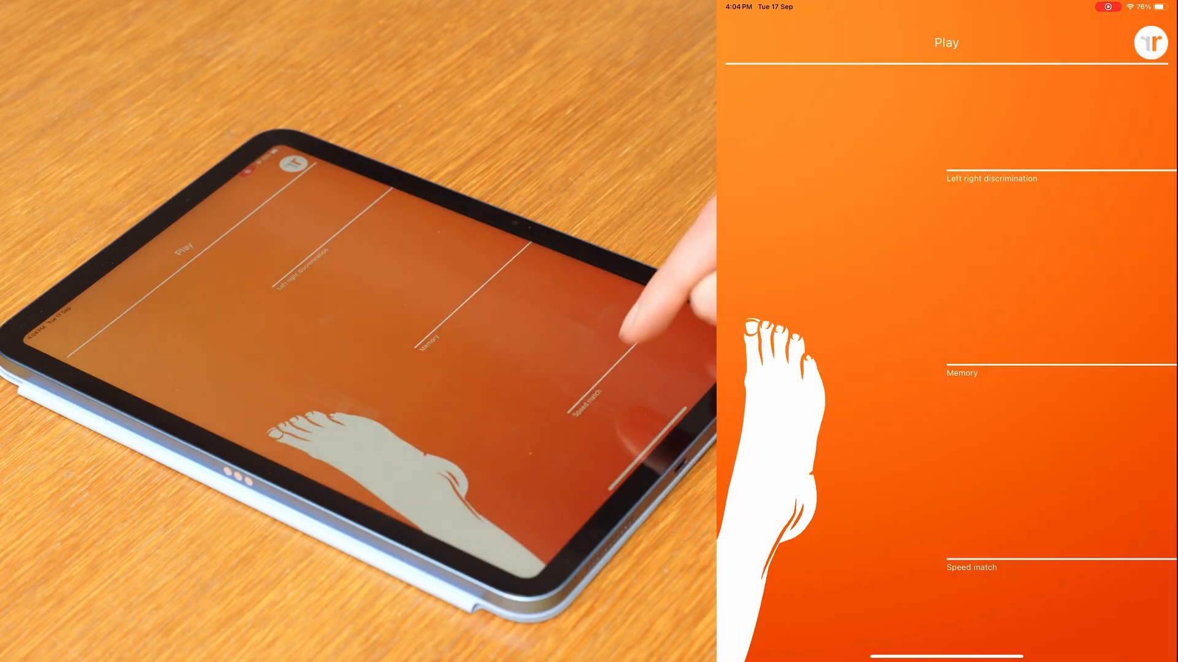
click(972, 566)
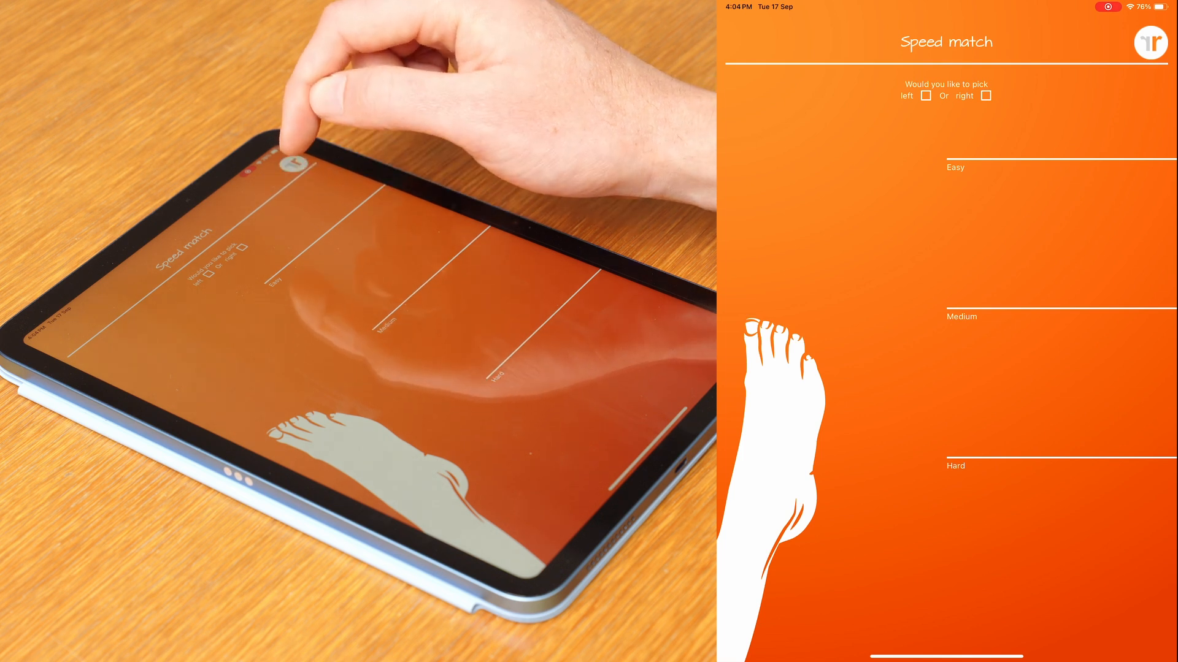
click(986, 96)
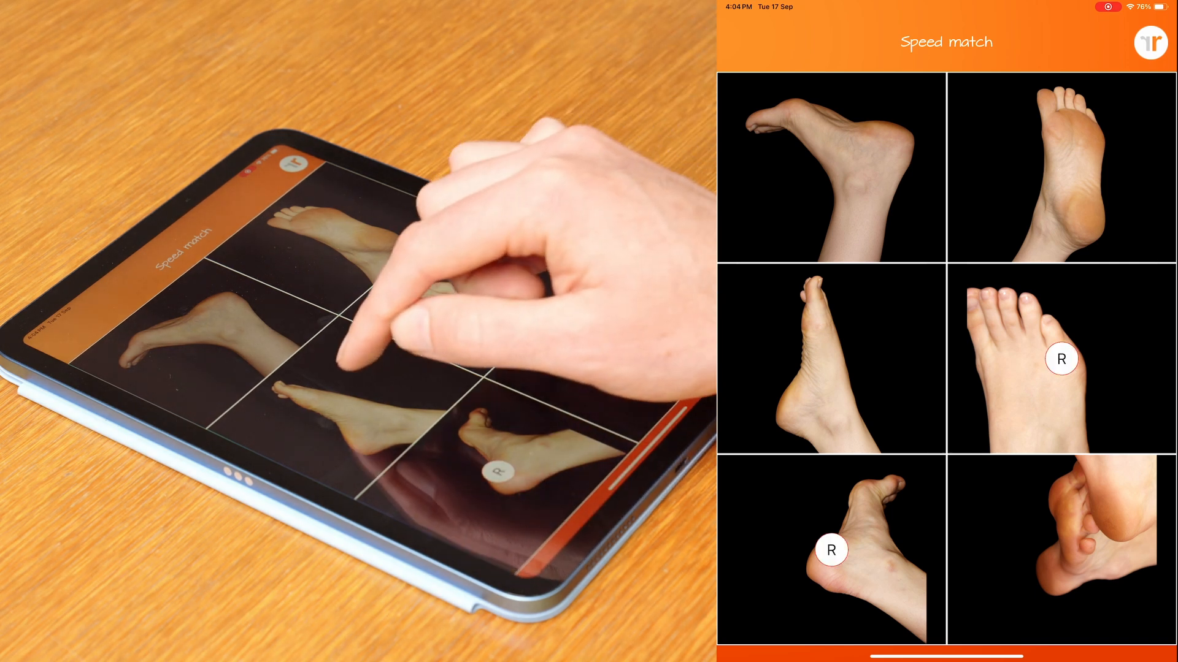
click(1061, 360)
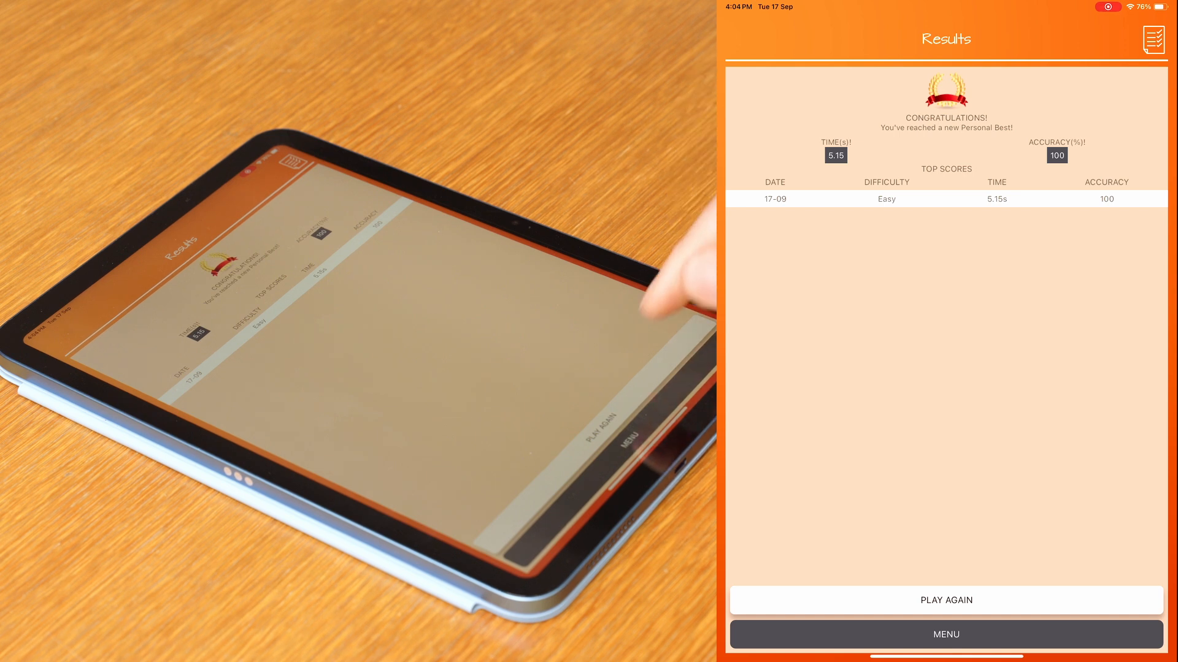
click(946, 634)
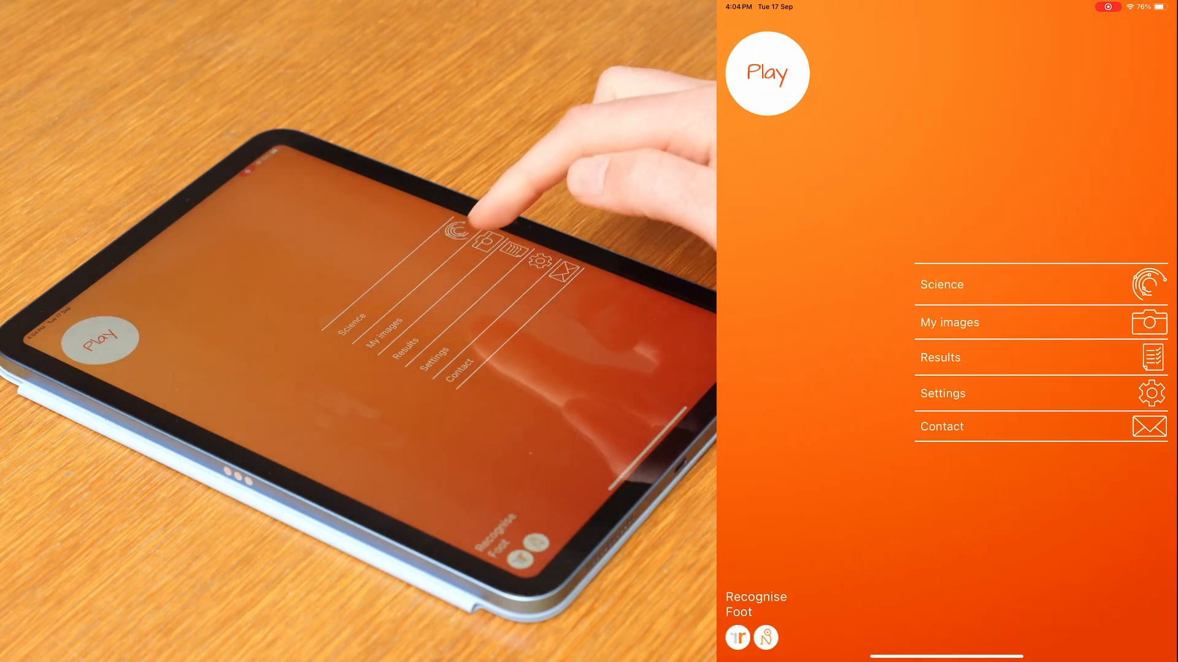
Add a gallery photo of a black shoe to My images labelled Right, then return home.
click(949, 322)
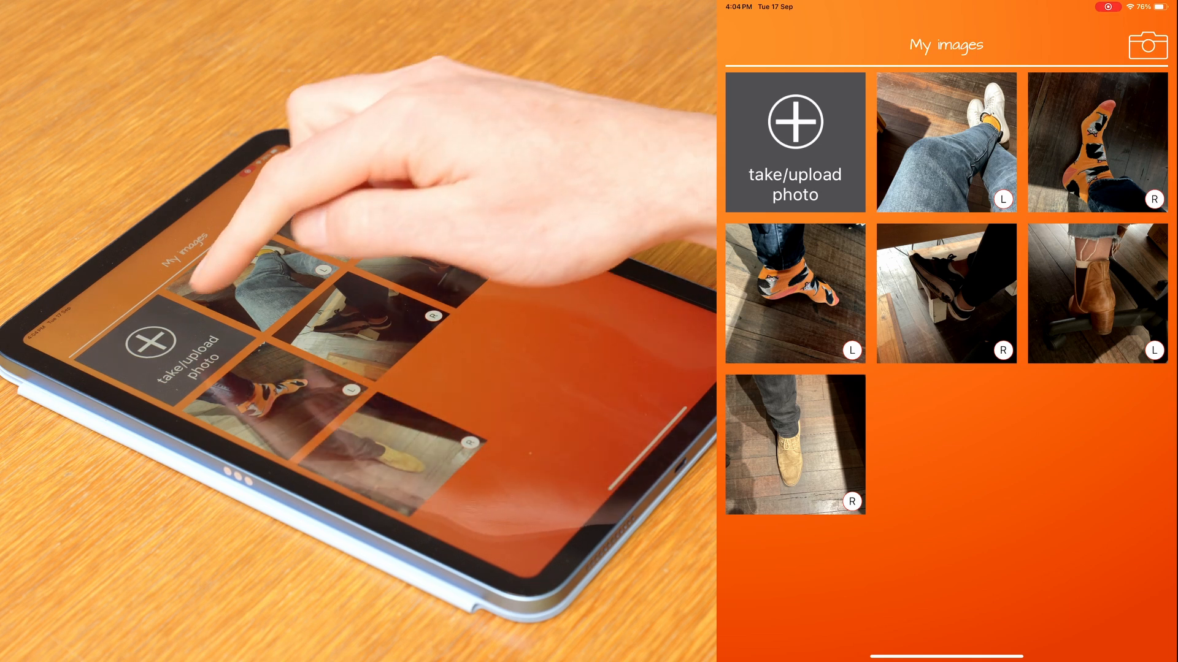
click(795, 142)
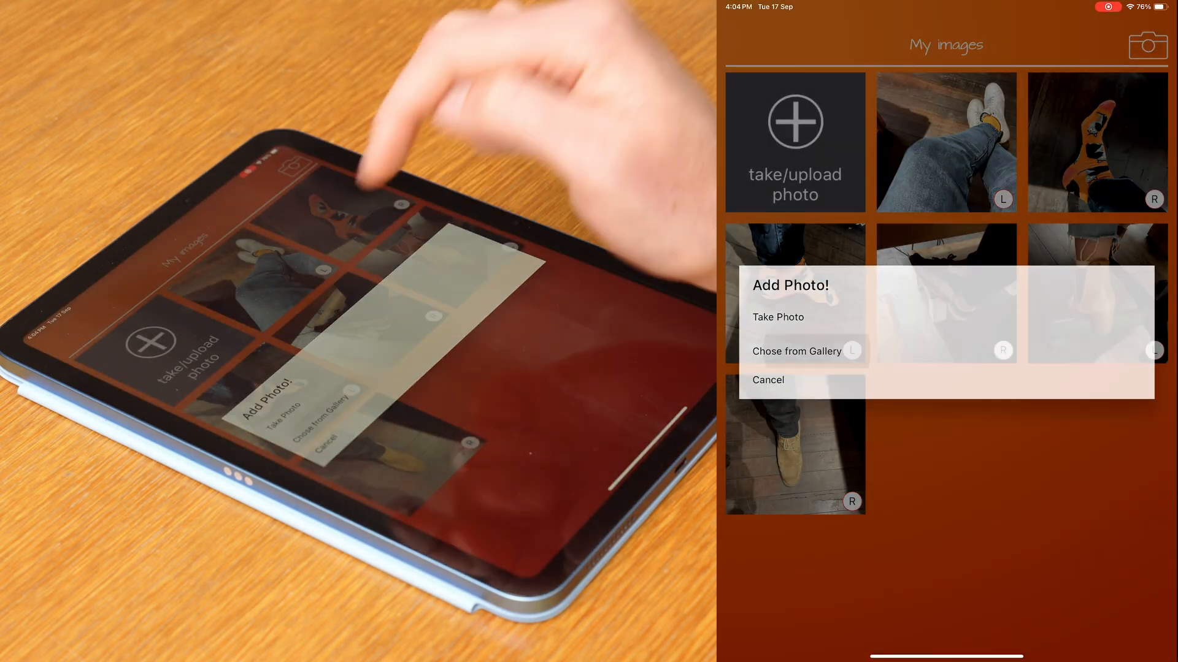
click(797, 350)
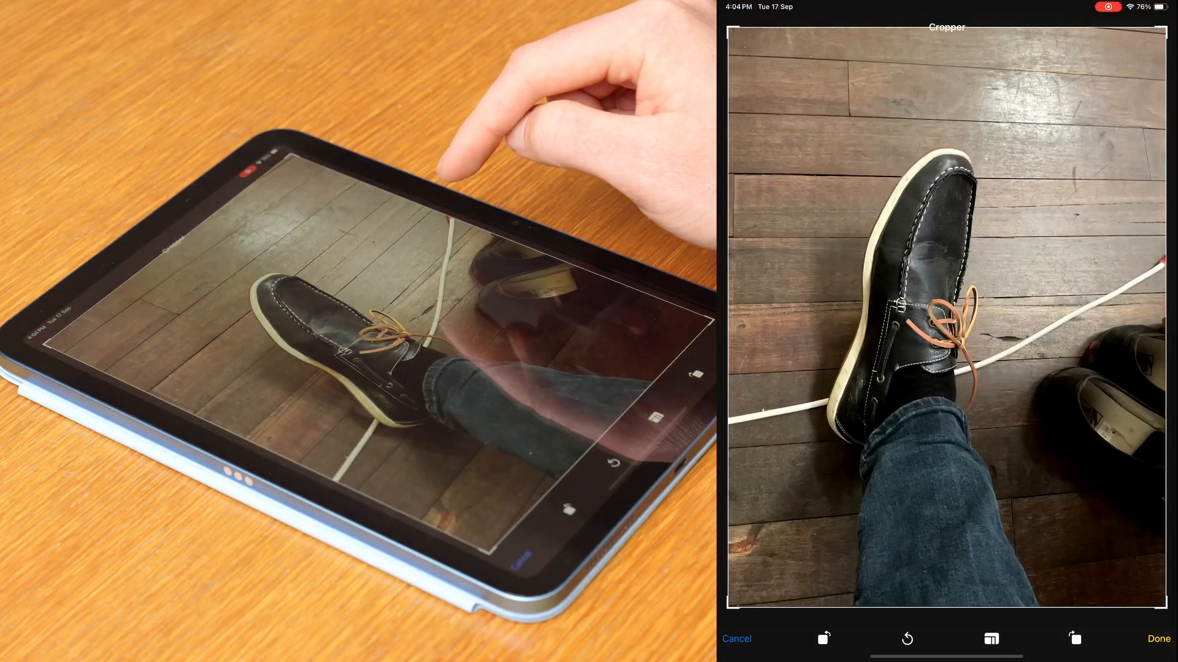
click(1158, 638)
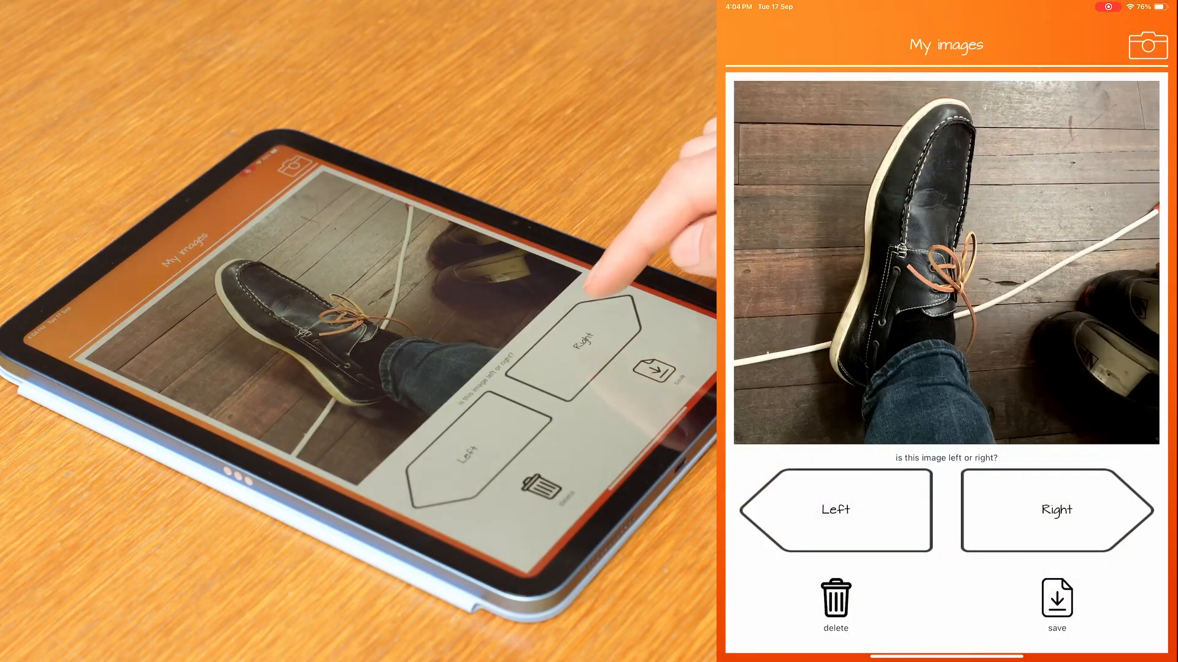
click(1057, 510)
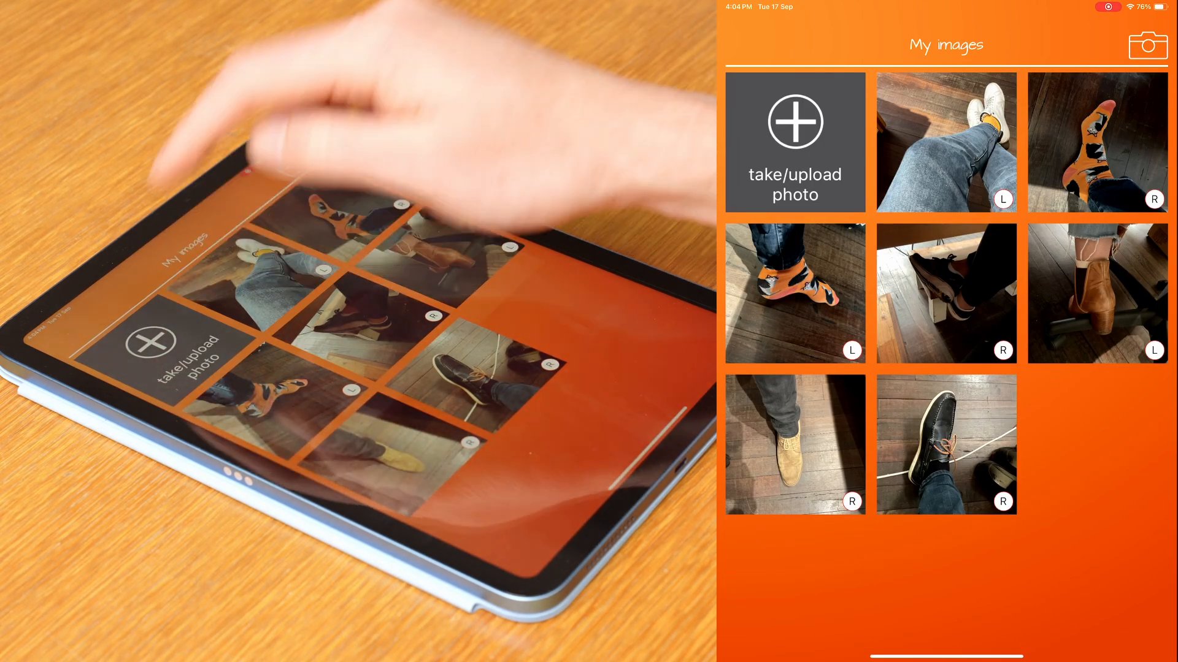
click(795, 143)
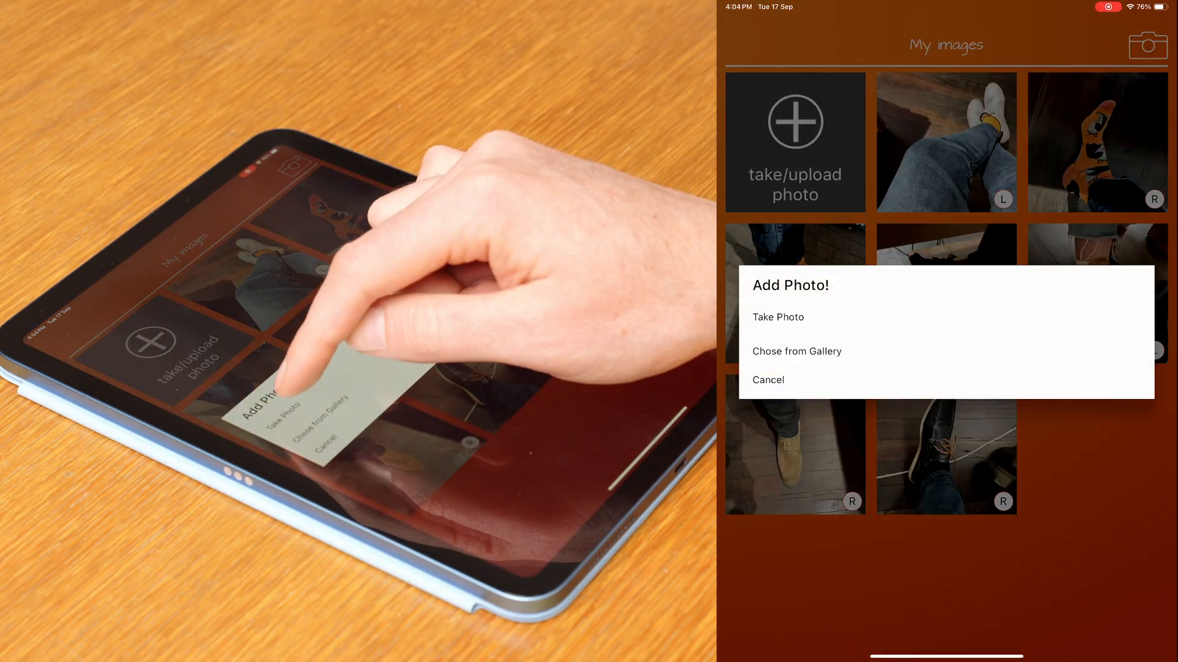
click(777, 316)
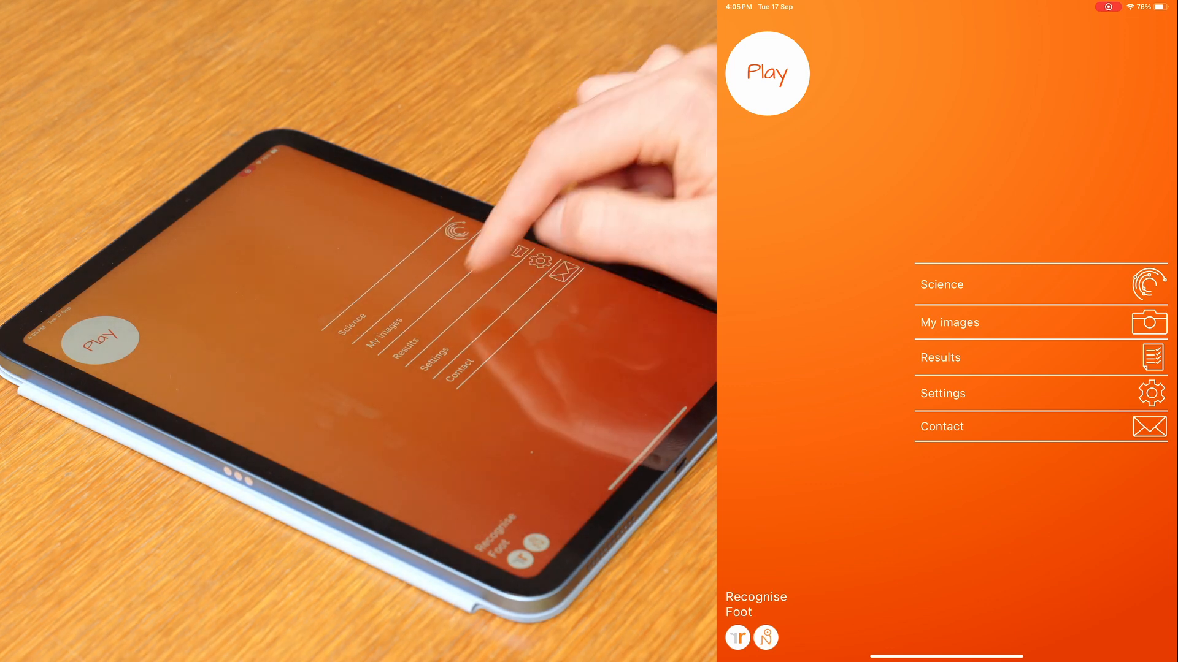
View the last 25 Accuracy results as chart and table, then return to the filter options.
click(943, 392)
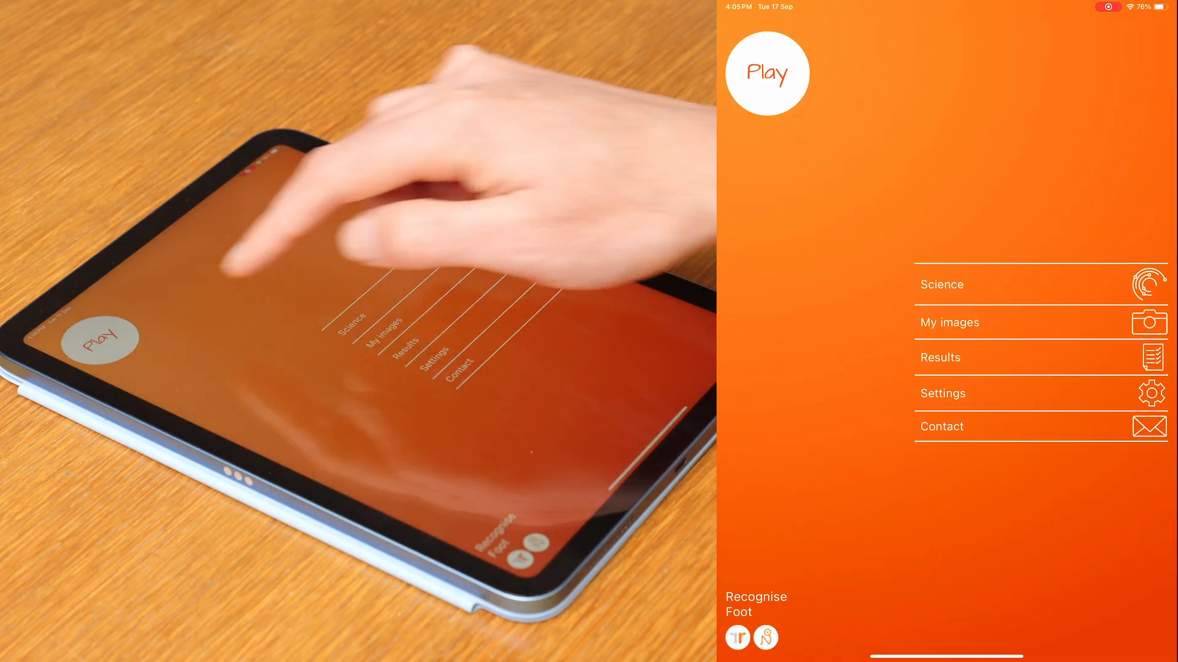
click(939, 358)
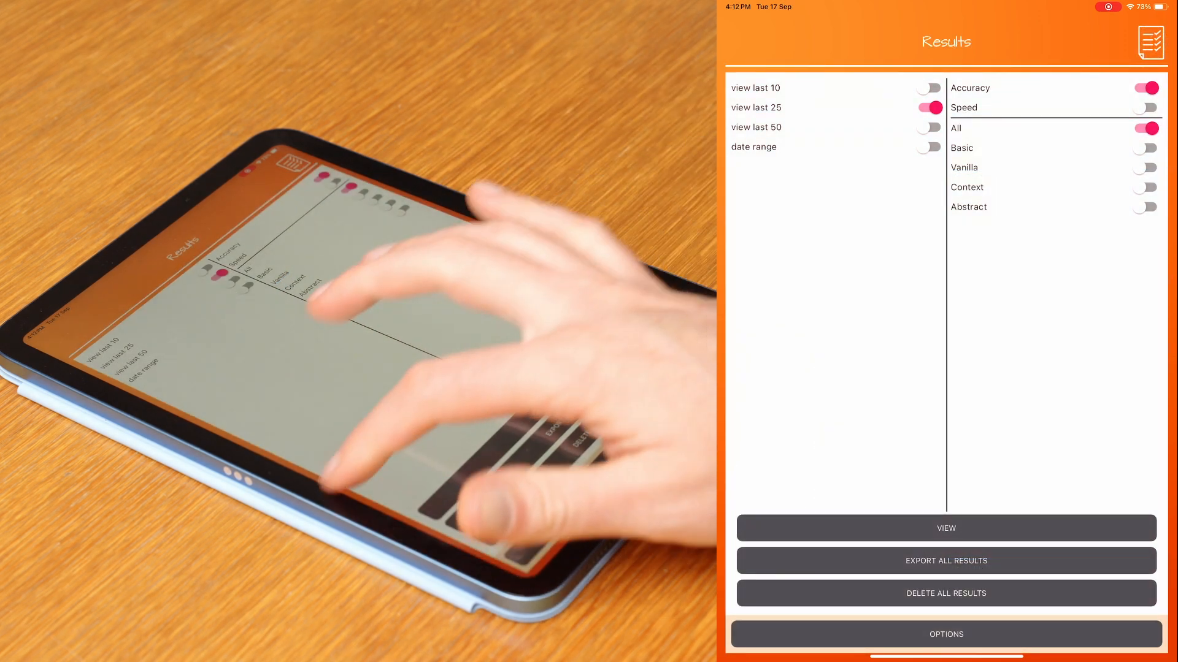
click(946, 528)
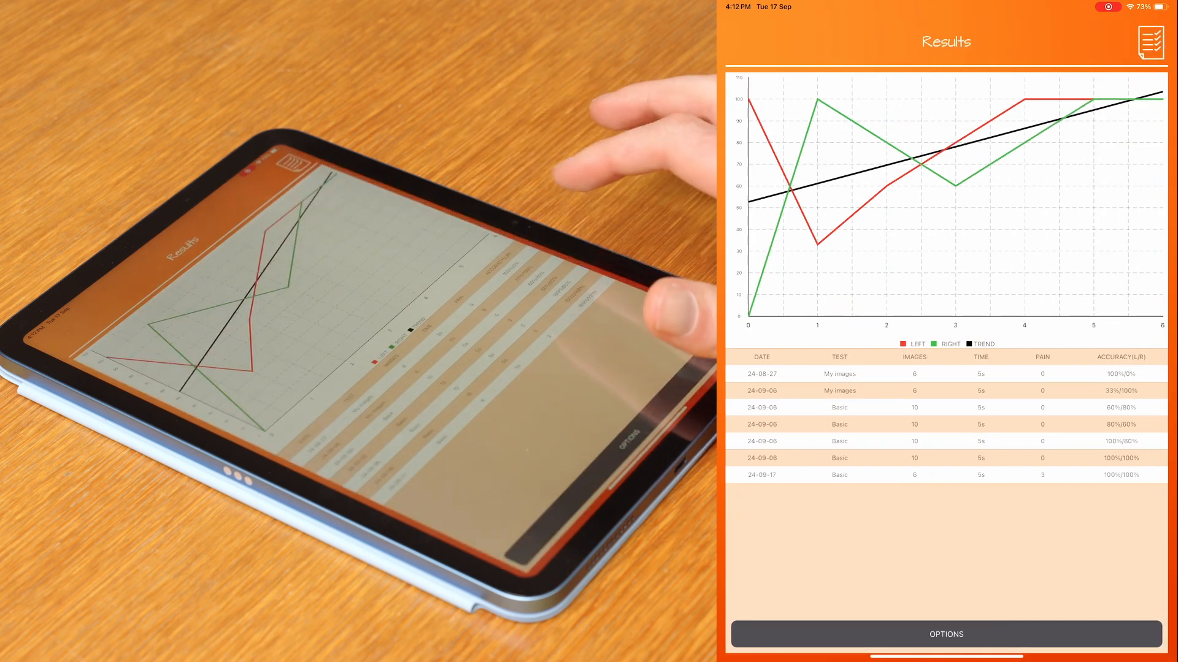
click(946, 634)
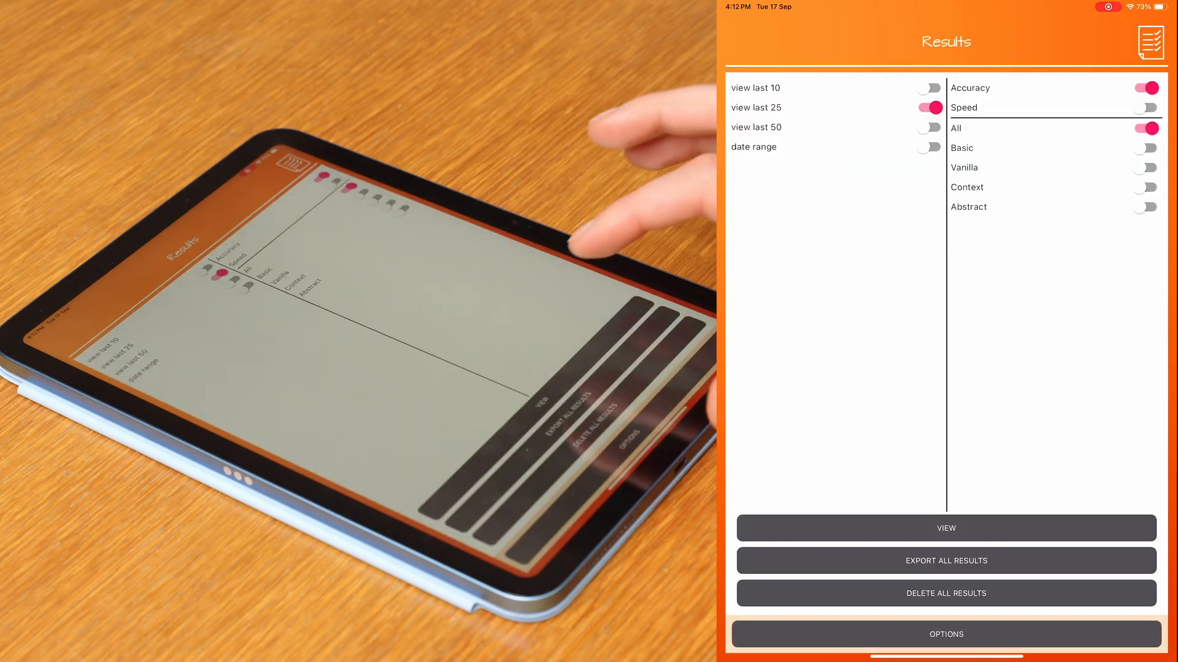
Export all results into a Mail draft, start a recipient 'dr', then discard the draft.
click(947, 560)
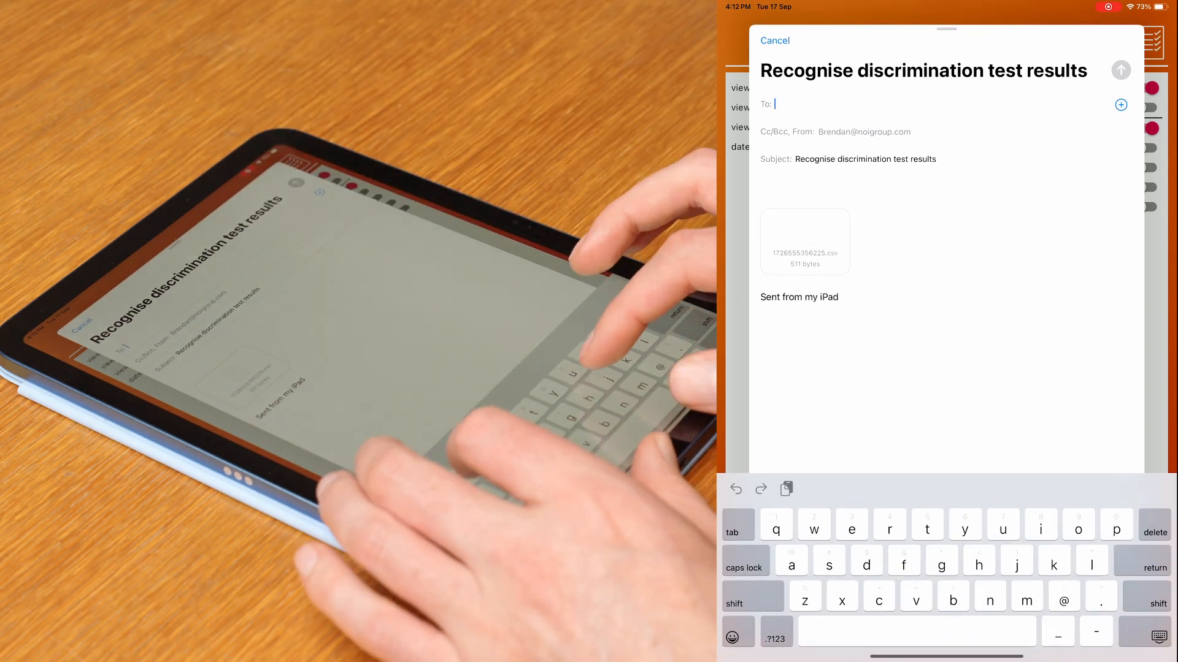
text(dr)
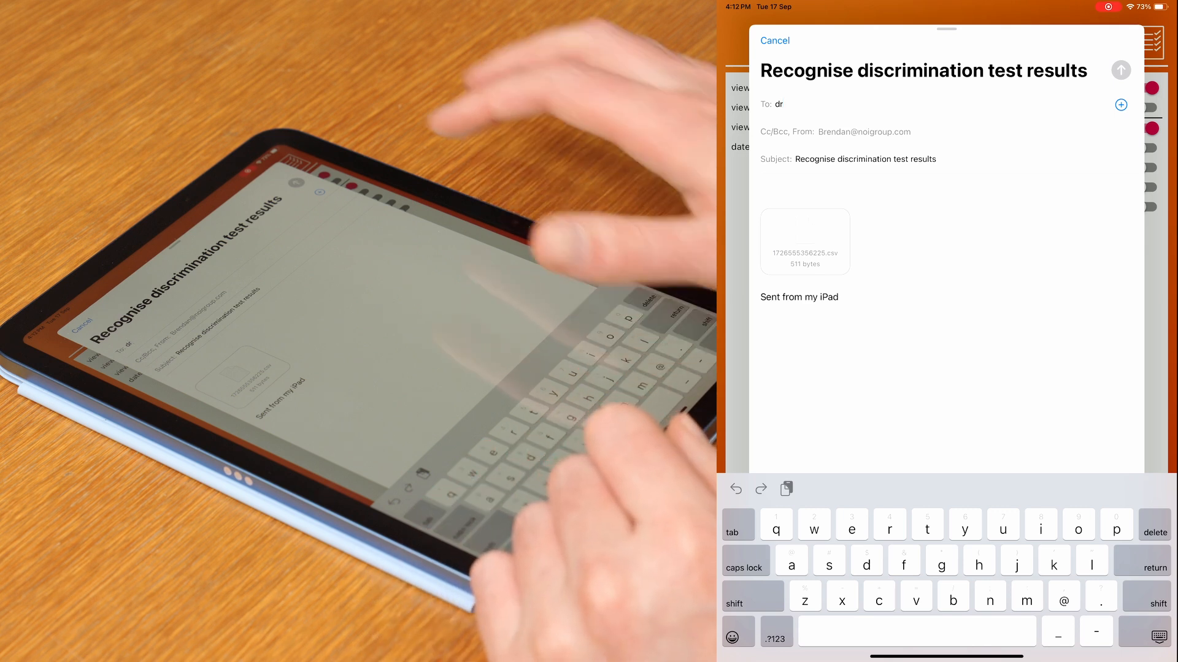
click(776, 40)
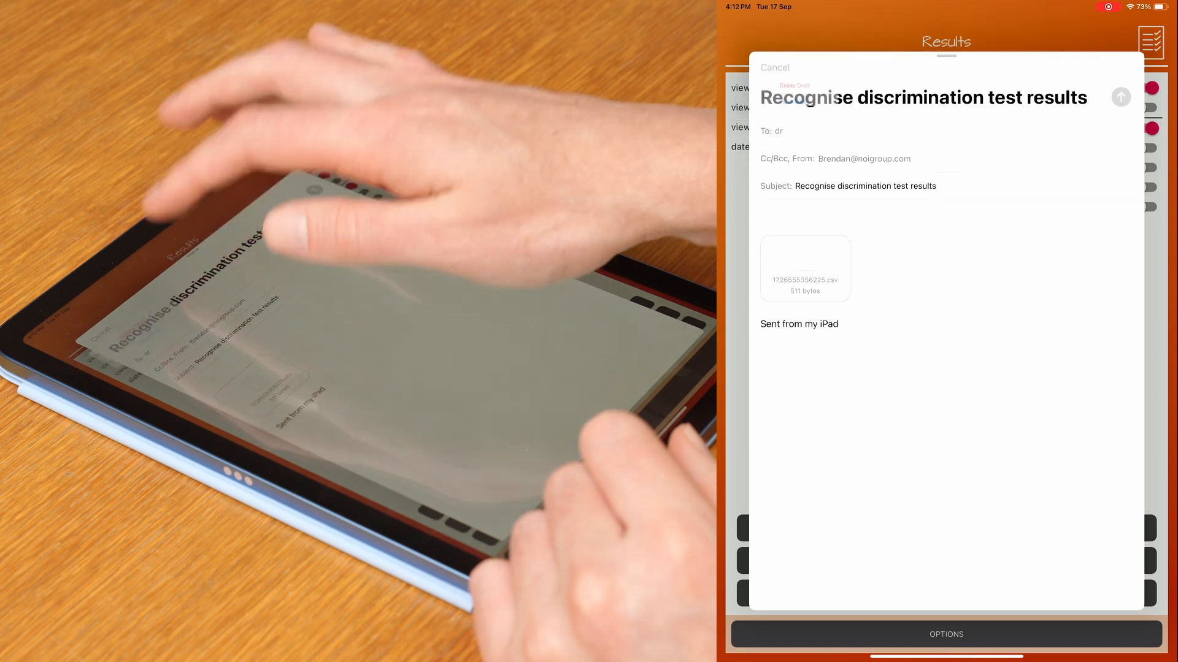
click(776, 67)
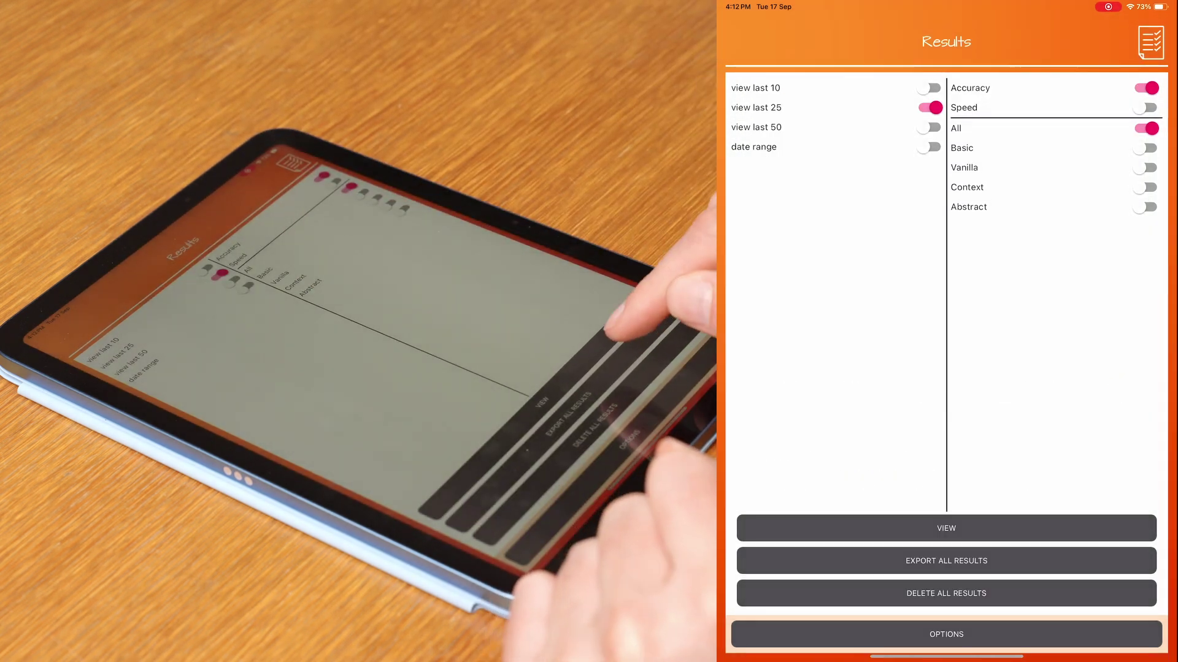
Export all results again, cancel that draft, and return to the main menu.
click(947, 560)
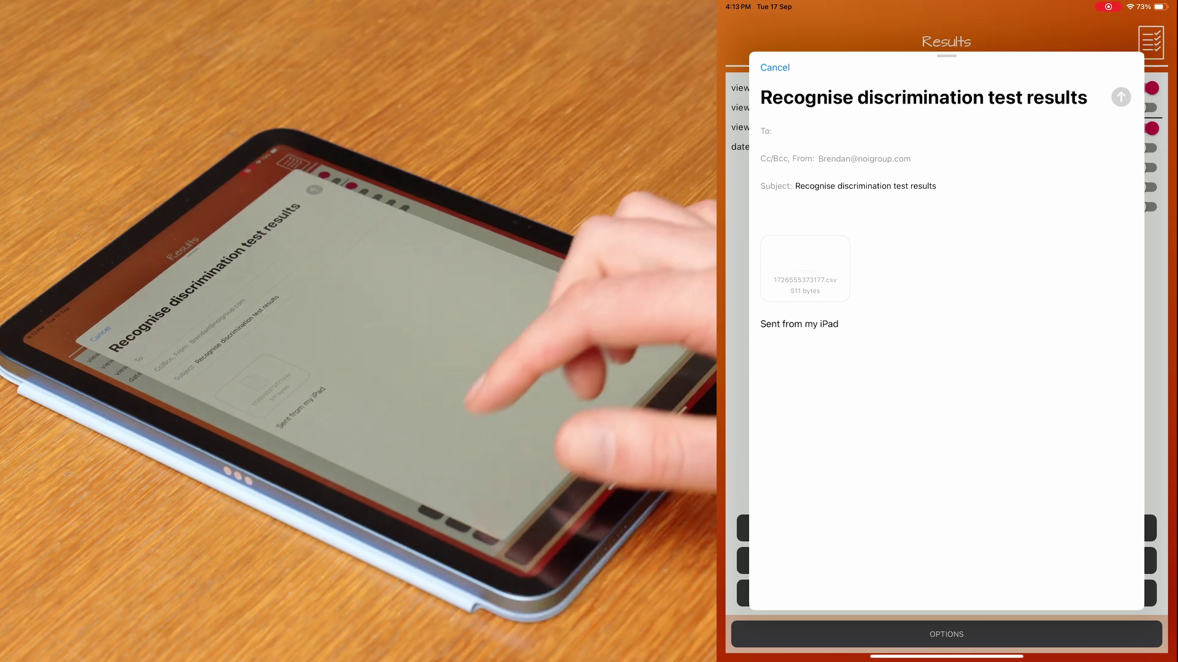
click(775, 67)
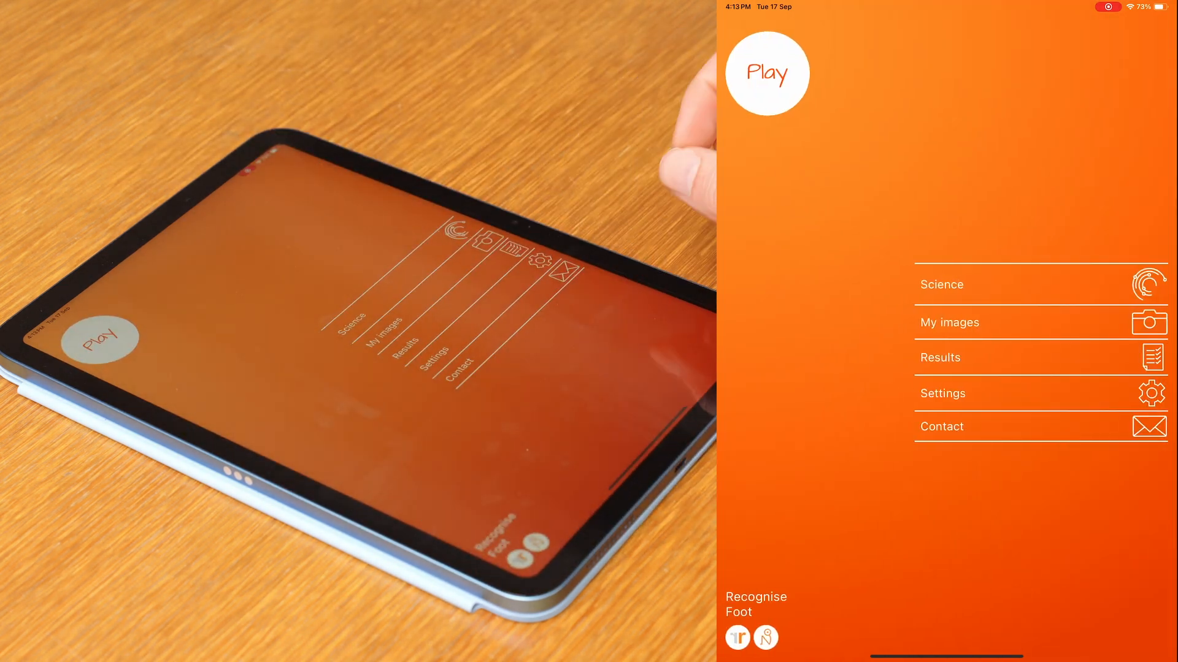
click(103, 340)
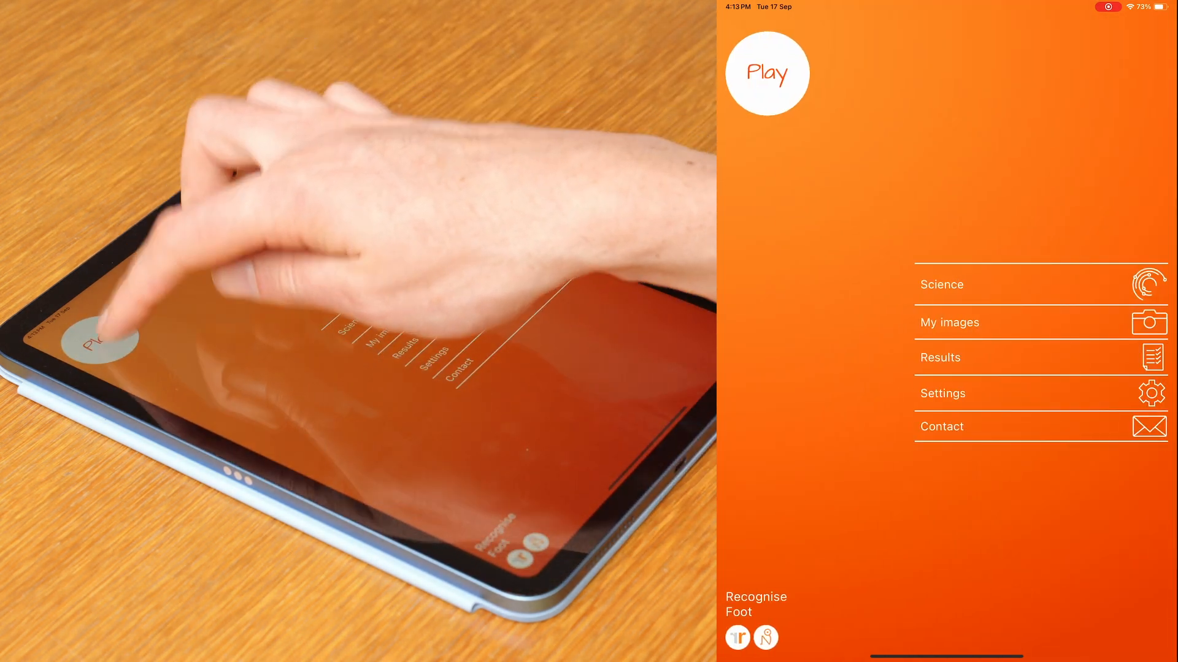